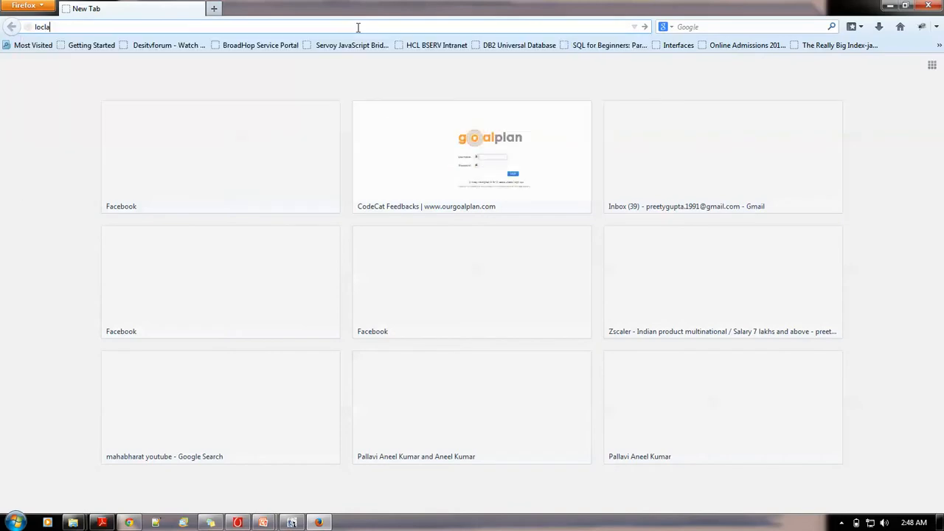
# Load localhost:8080/jasperserver/ in Firefox to reach the JasperReports Server login page.
pyautogui.press('BackSpace')
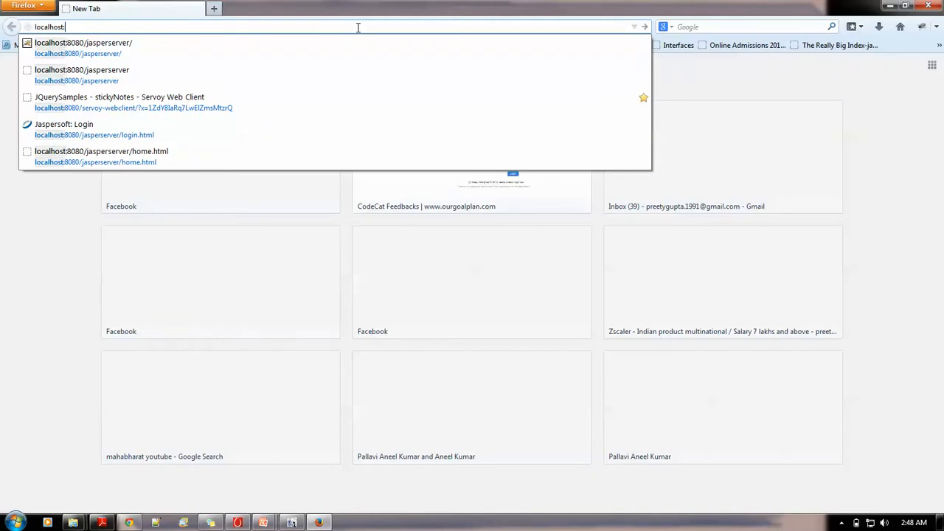
pyautogui.write('8080')
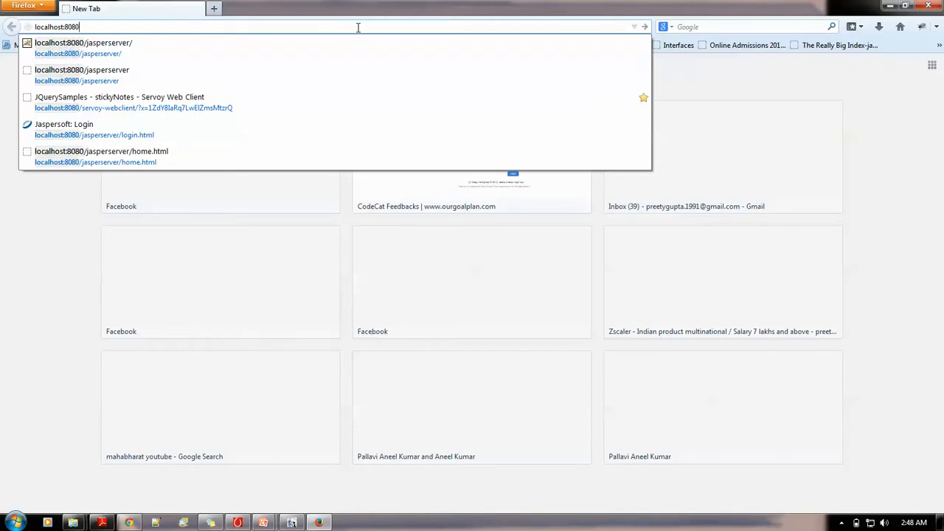
pyautogui.write('/jasperserver/login.html')
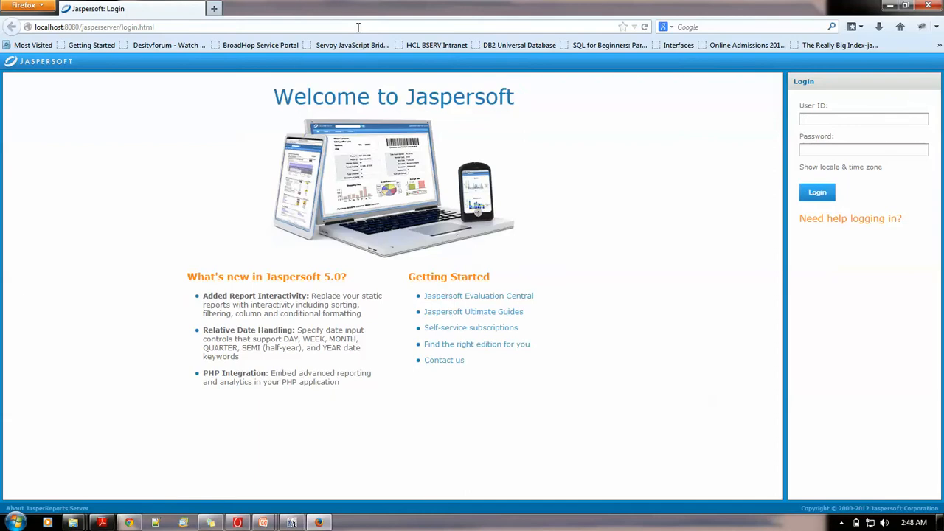
pyautogui.click(862, 119)
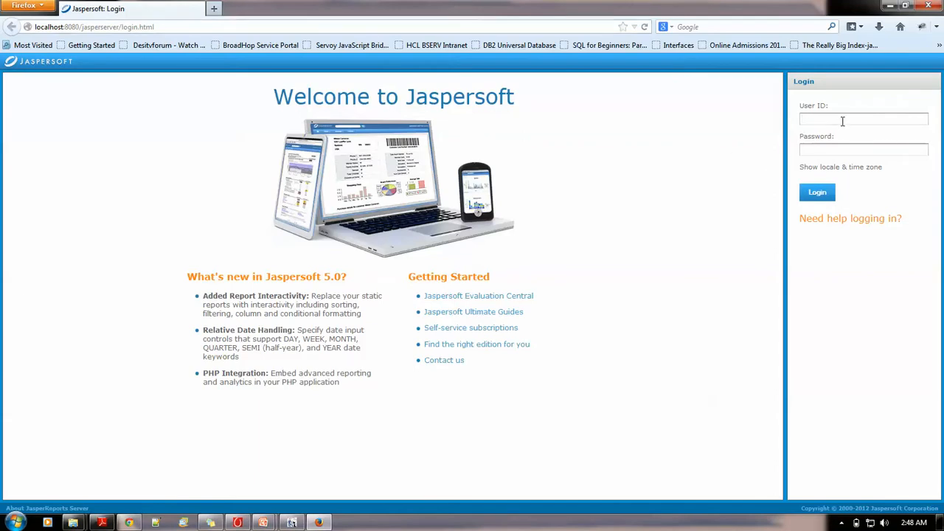
pyautogui.click(863, 118)
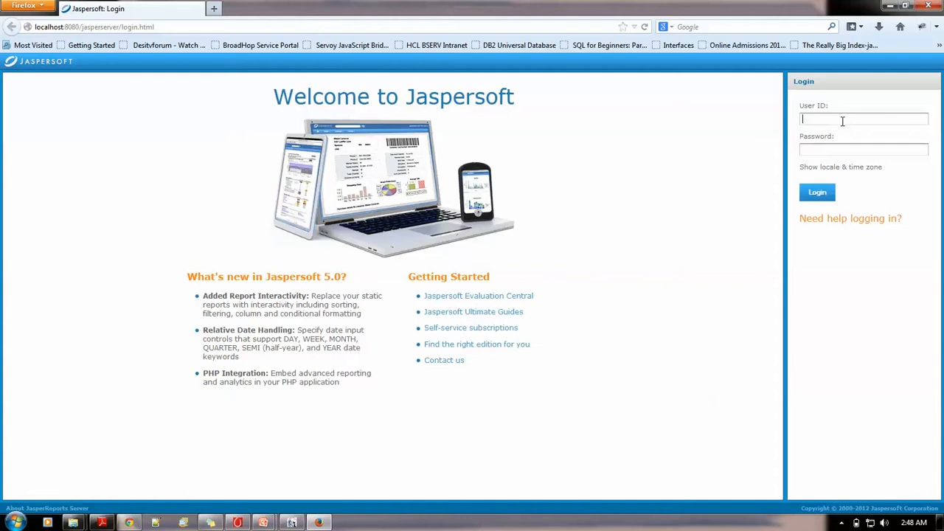
pyautogui.write('jasperadmin')
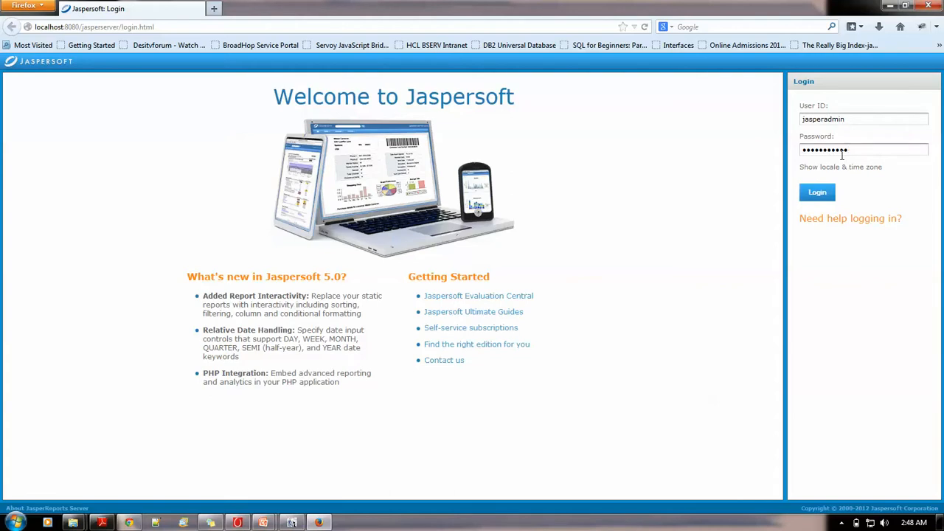
pyautogui.click(817, 192)
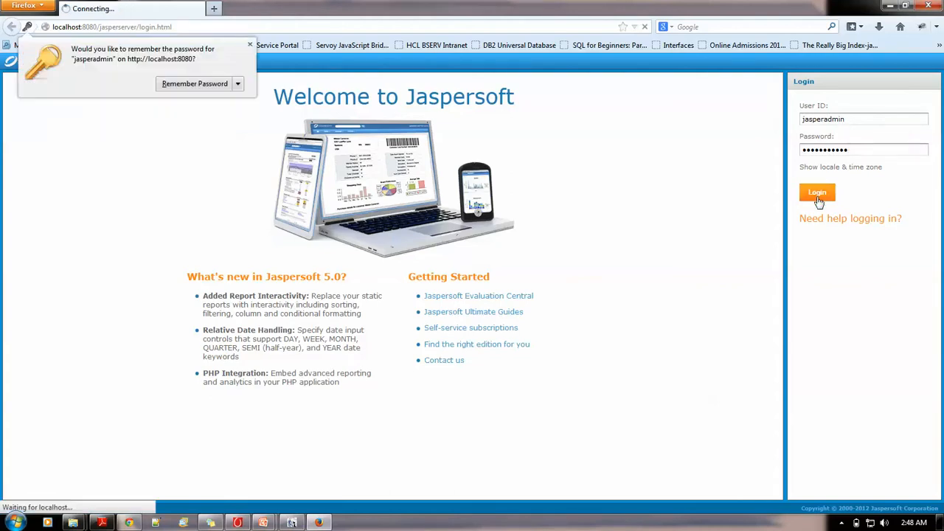
pyautogui.click(817, 193)
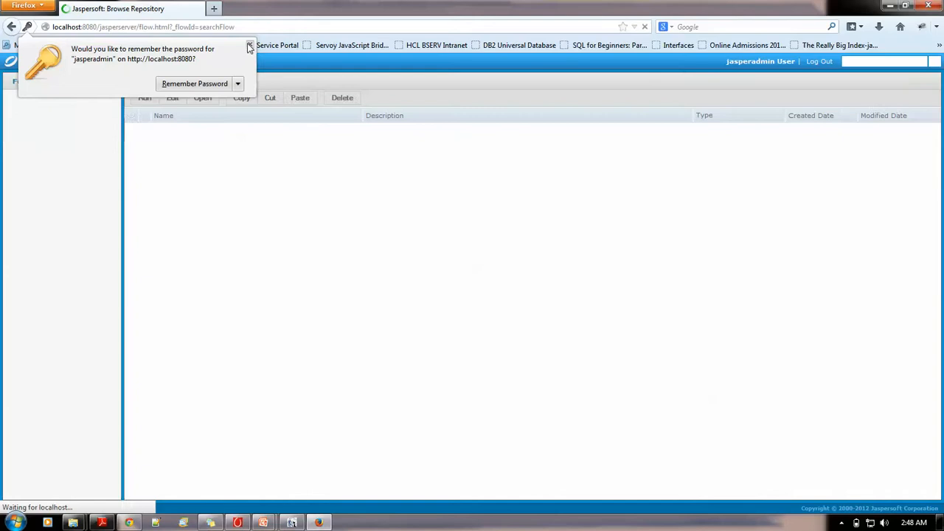
# Close Firefox's Remember Password popup and open the Manage menu.
pyautogui.click(249, 46)
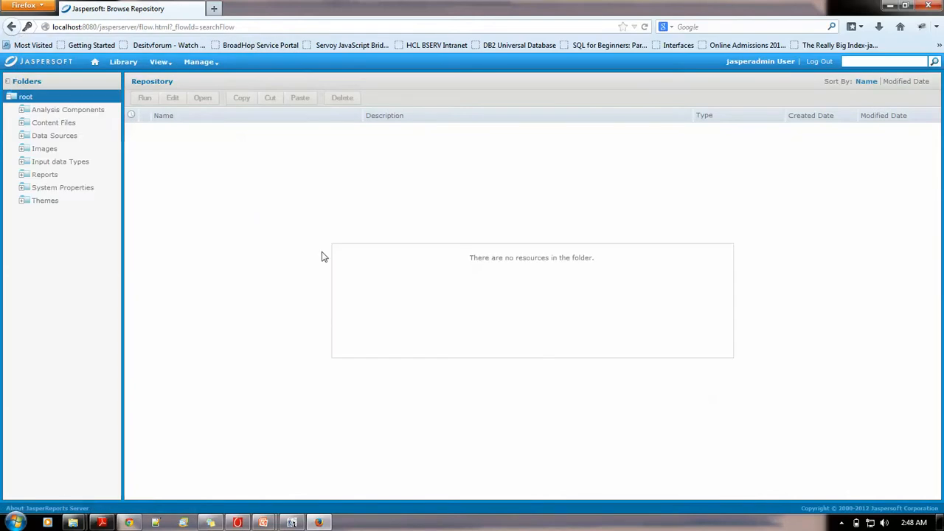
pyautogui.moveTo(186, 194)
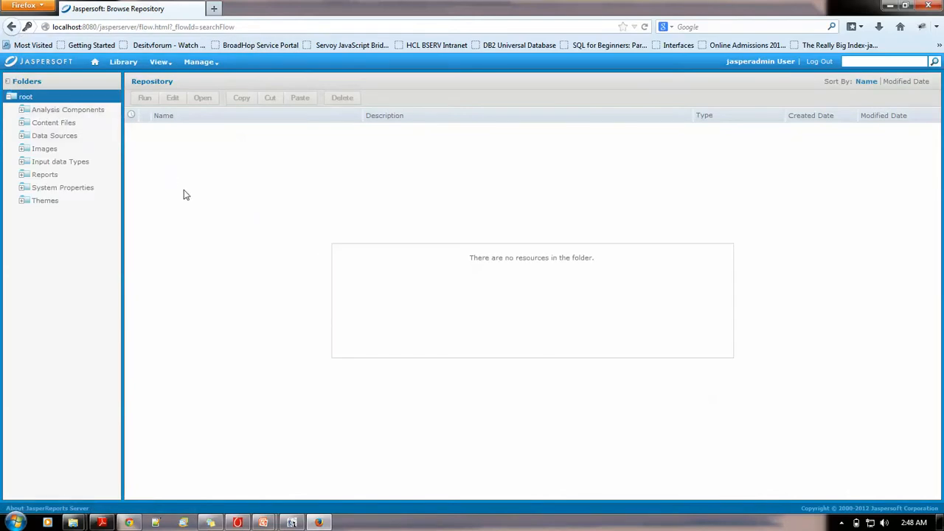
pyautogui.moveTo(511, 325)
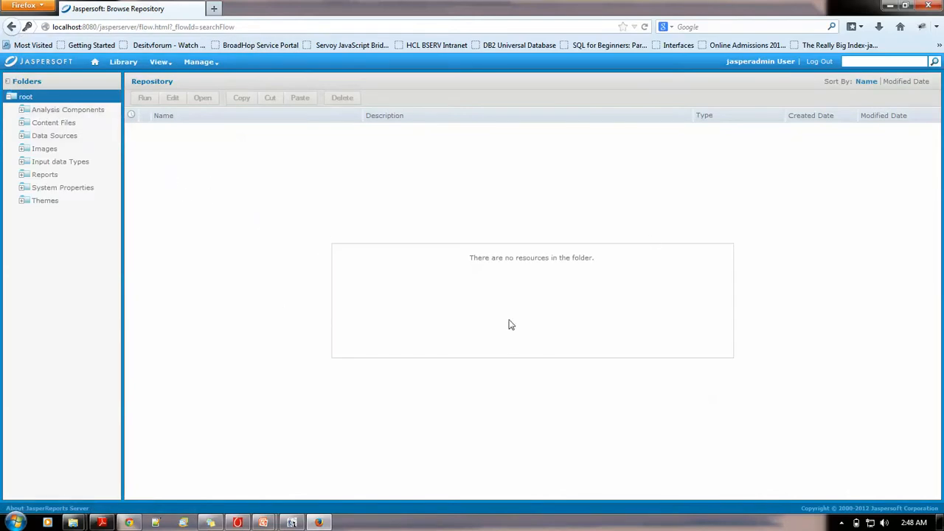
pyautogui.moveTo(450, 308)
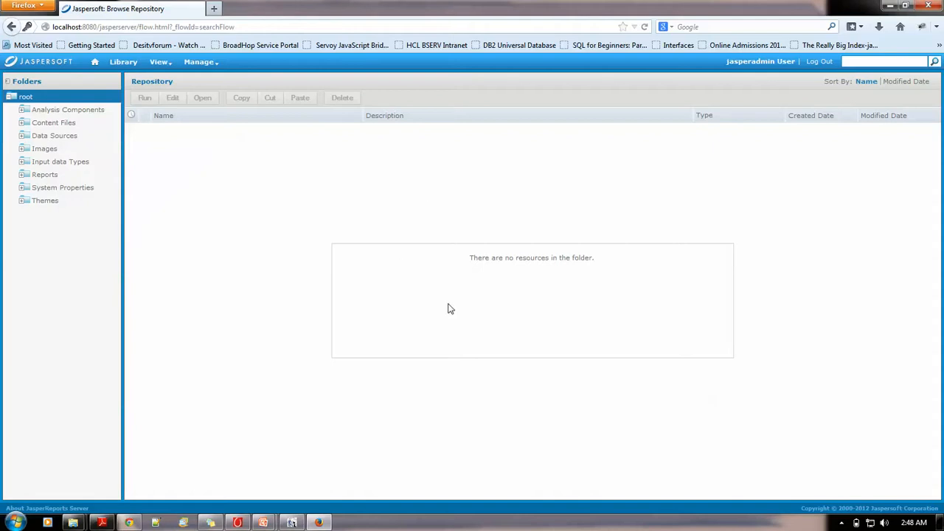
pyautogui.moveTo(578, 292)
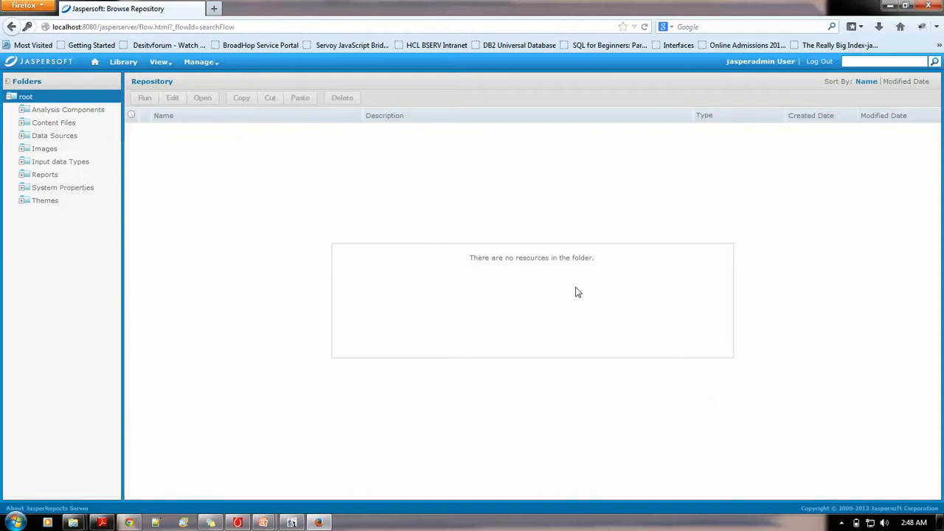
pyautogui.moveTo(760, 61)
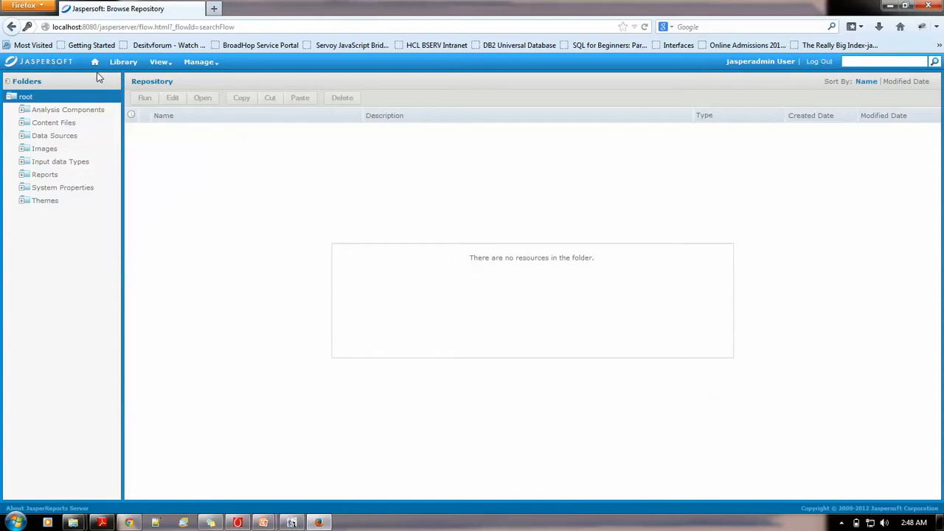
pyautogui.click(199, 61)
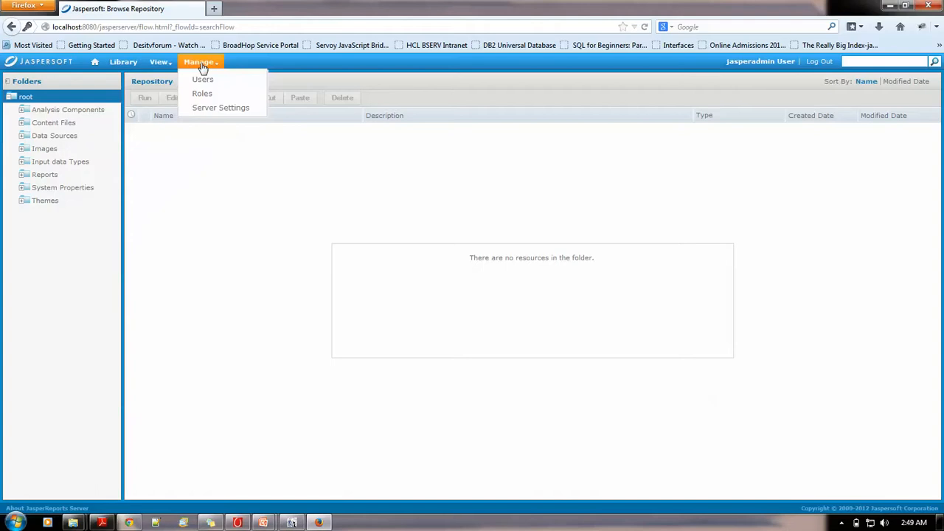
pyautogui.moveTo(203, 79)
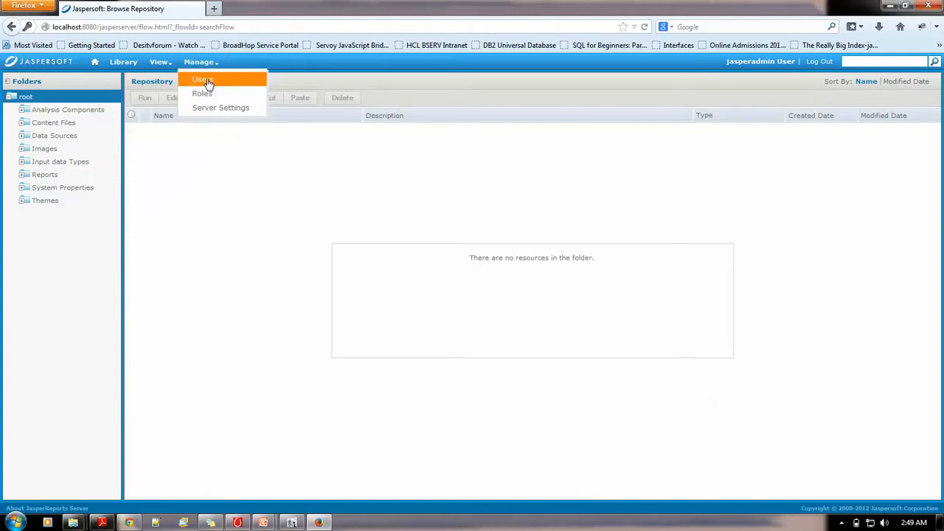
# Open Manage Users and view the jasperadmin and joeuser account properties and roles.
pyautogui.click(201, 80)
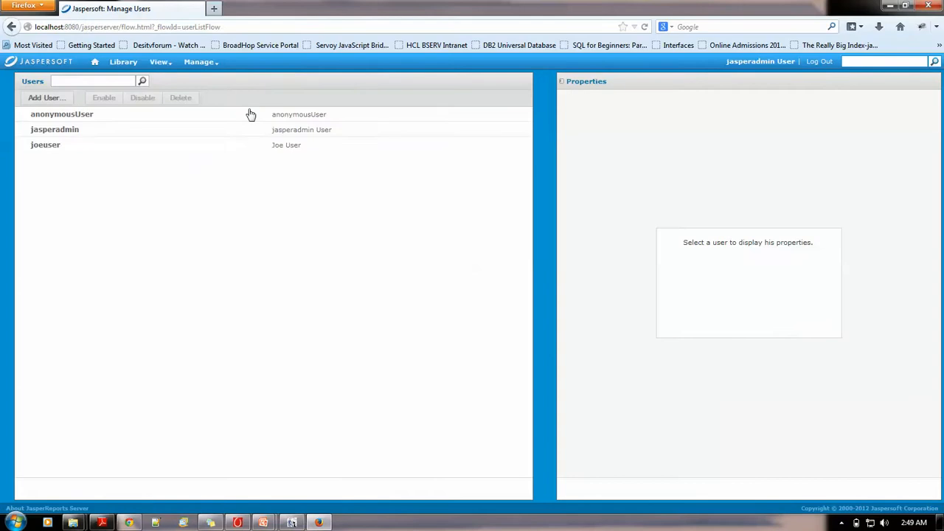
pyautogui.moveTo(142, 208)
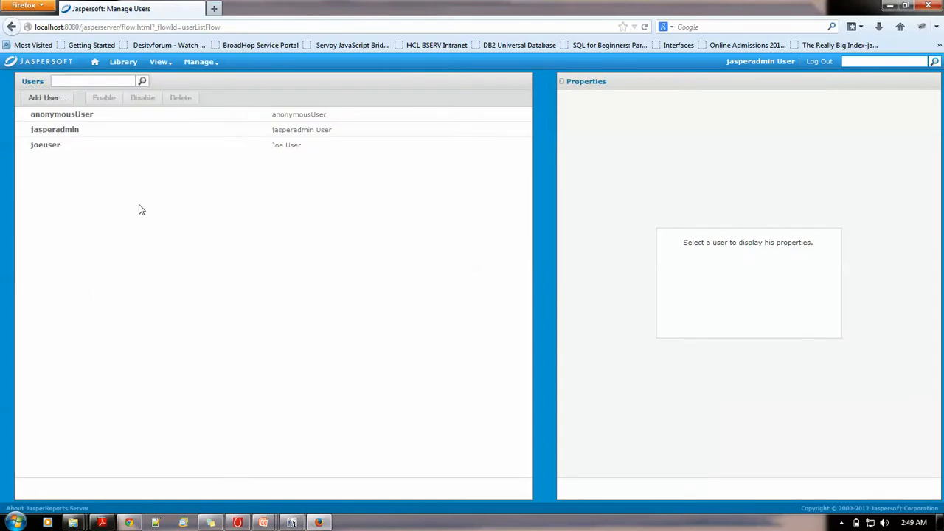
pyautogui.moveTo(129, 119)
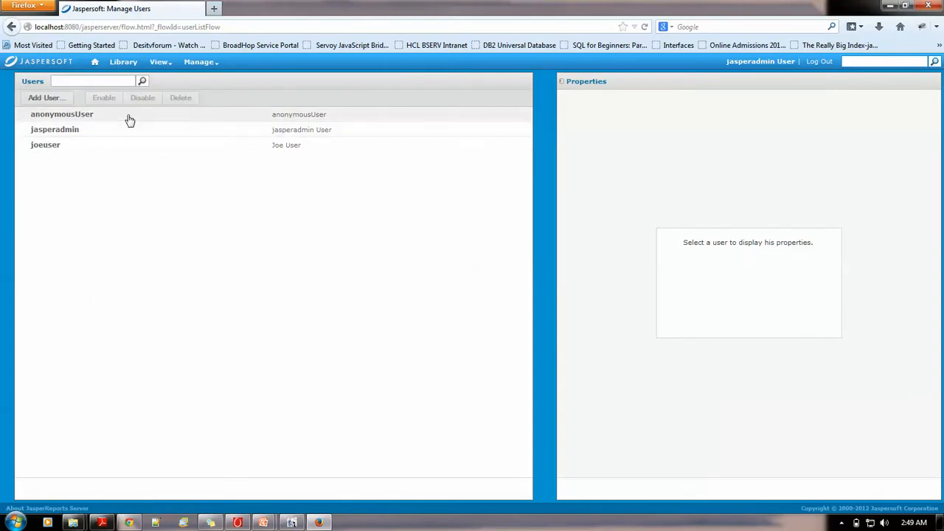
pyautogui.click(62, 114)
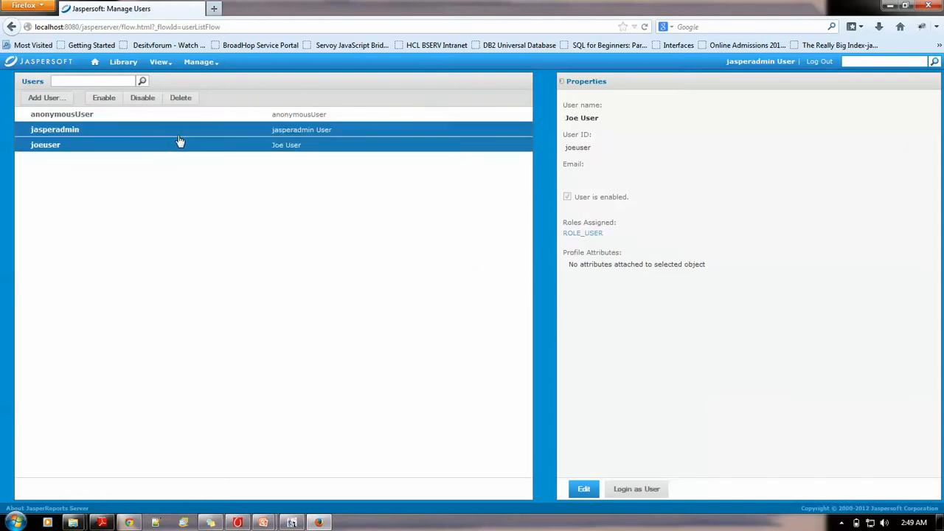
pyautogui.click(54, 129)
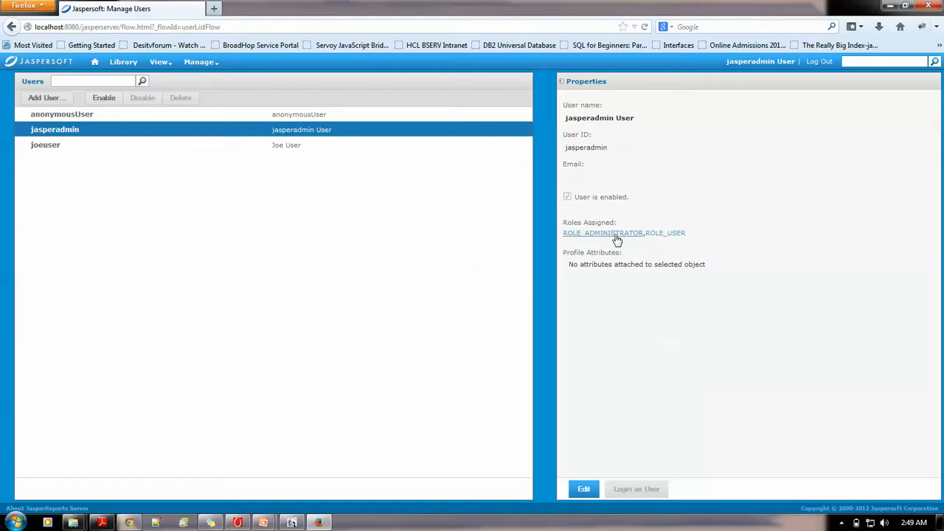
pyautogui.moveTo(665, 233)
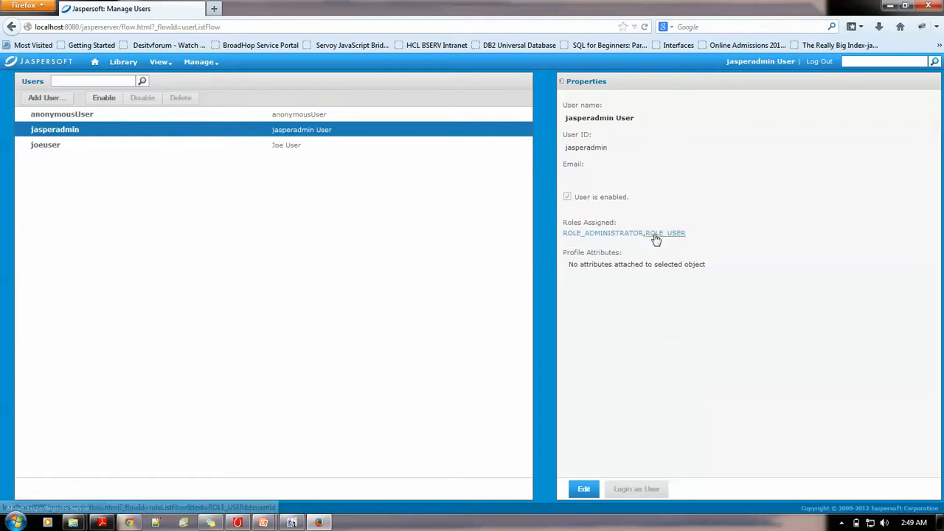
pyautogui.moveTo(600, 264)
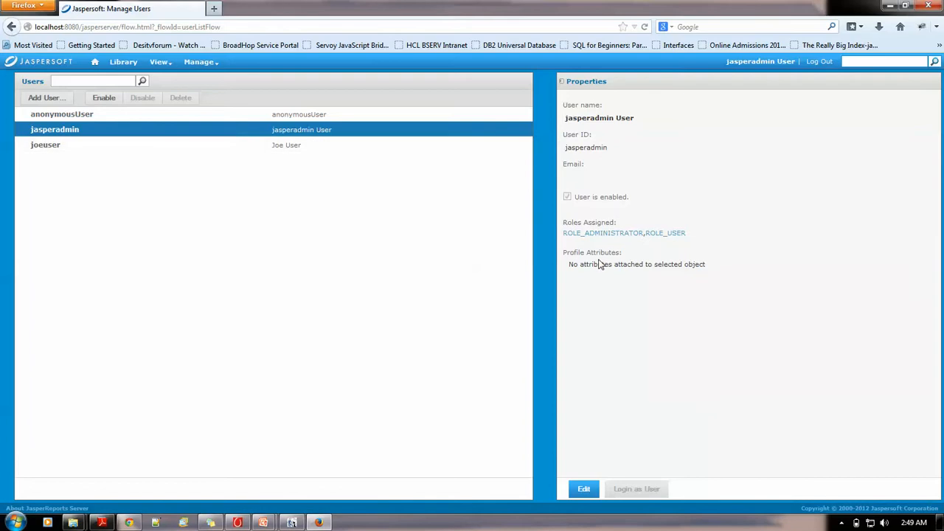
pyautogui.moveTo(578, 129)
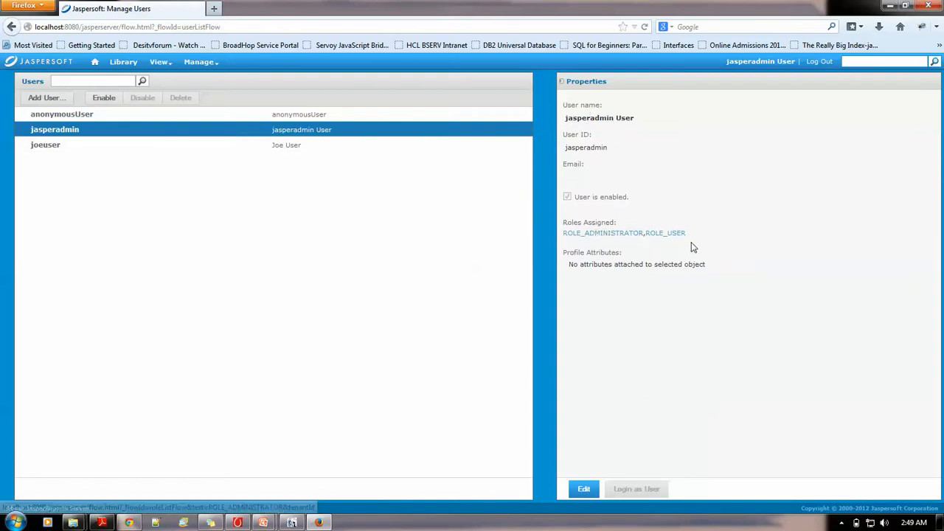
pyautogui.moveTo(207, 132)
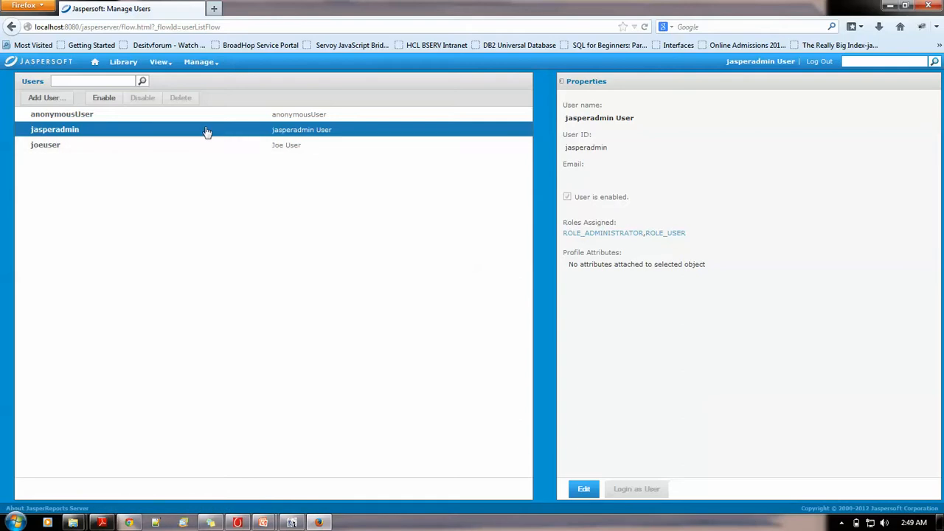
pyautogui.click(45, 144)
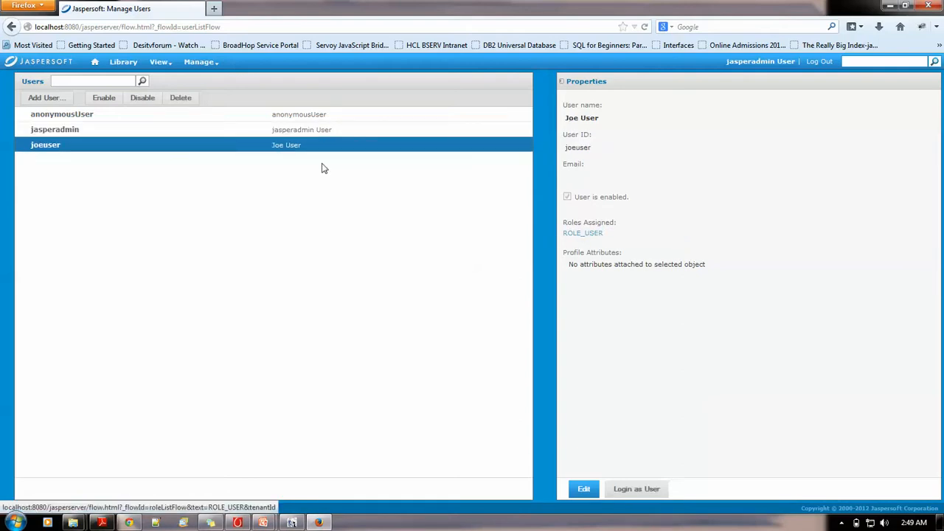
pyautogui.click(199, 61)
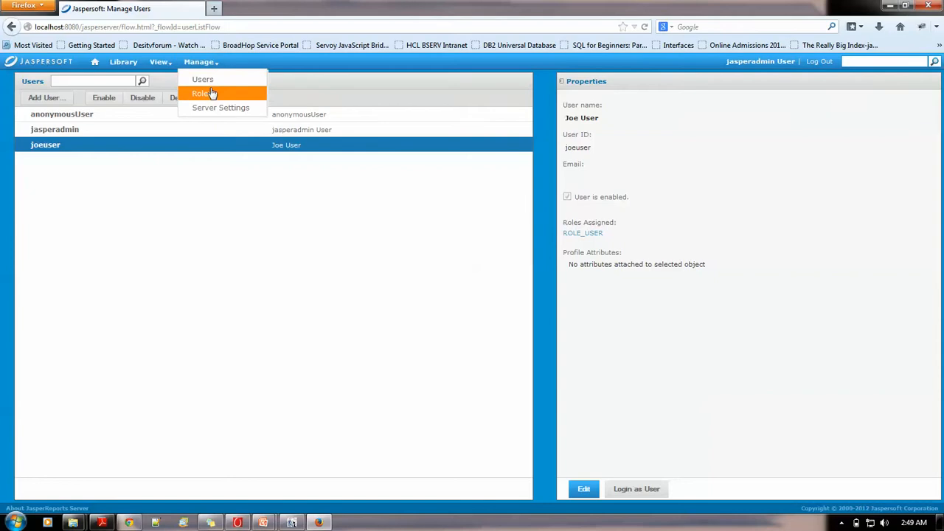
# Review users of ROLE_ANONYMOUS, ROLE_ADMINISTRATOR and ROLE_USER, then open Server Settings.
pyautogui.click(201, 94)
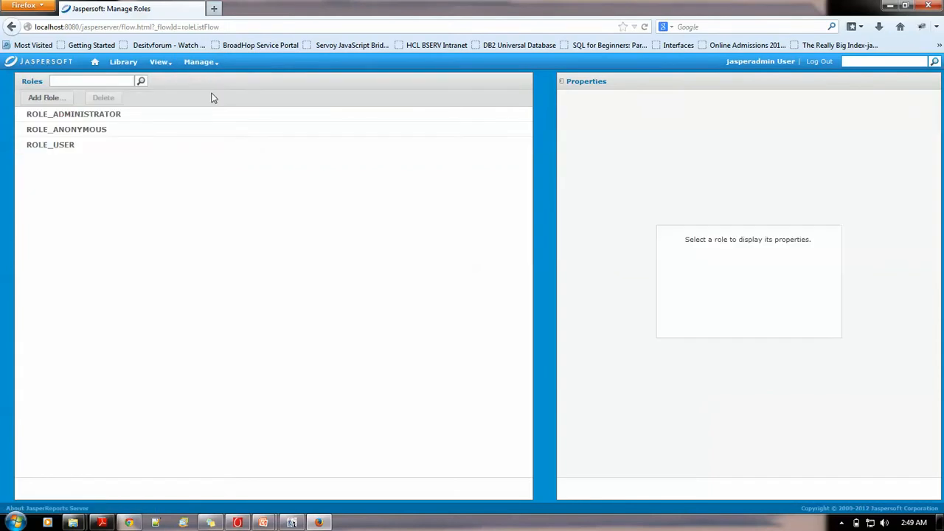
pyautogui.moveTo(116, 140)
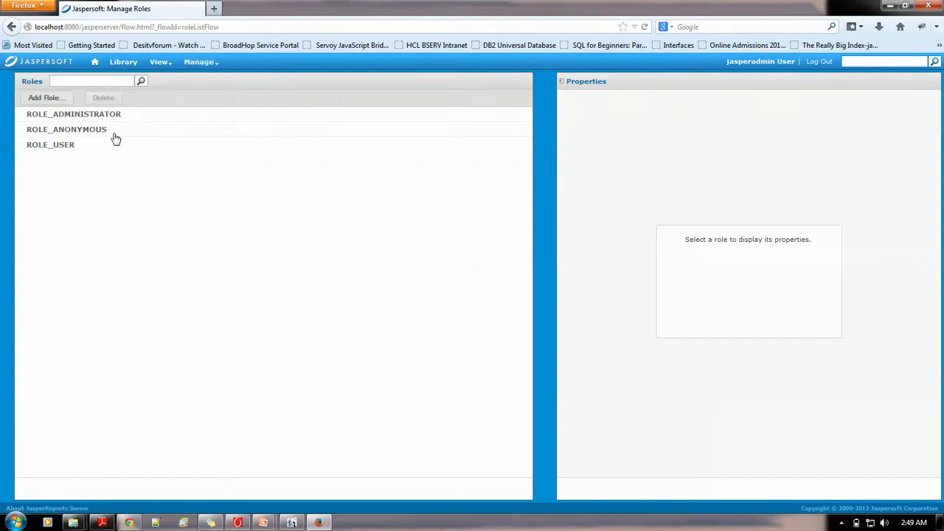
pyautogui.click(67, 129)
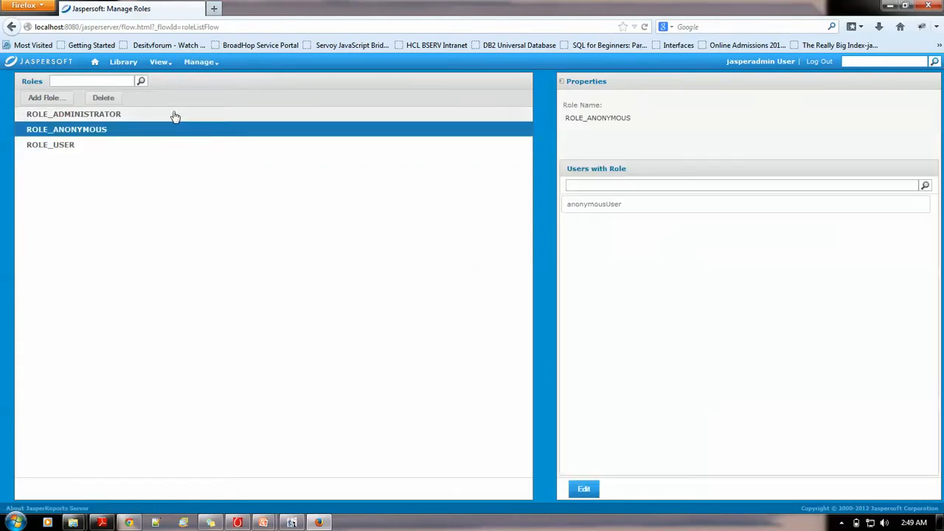
pyautogui.click(73, 114)
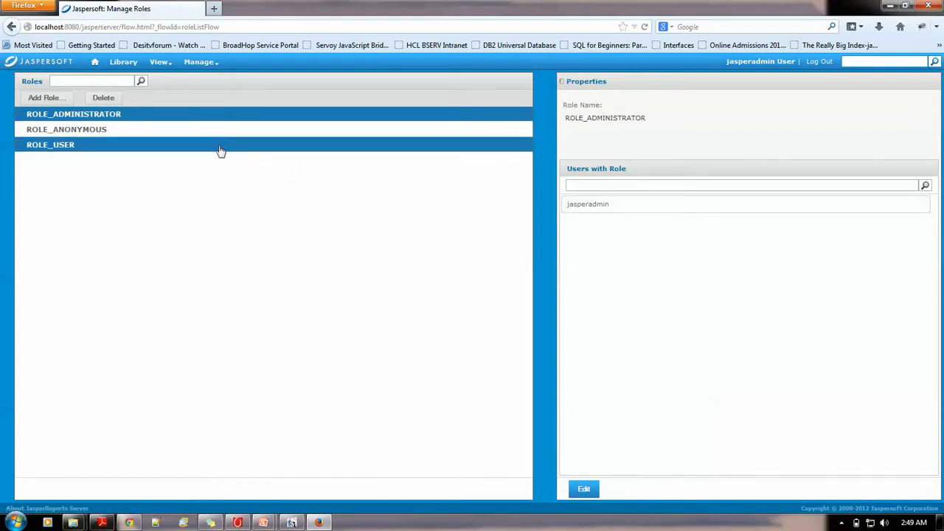
pyautogui.click(50, 144)
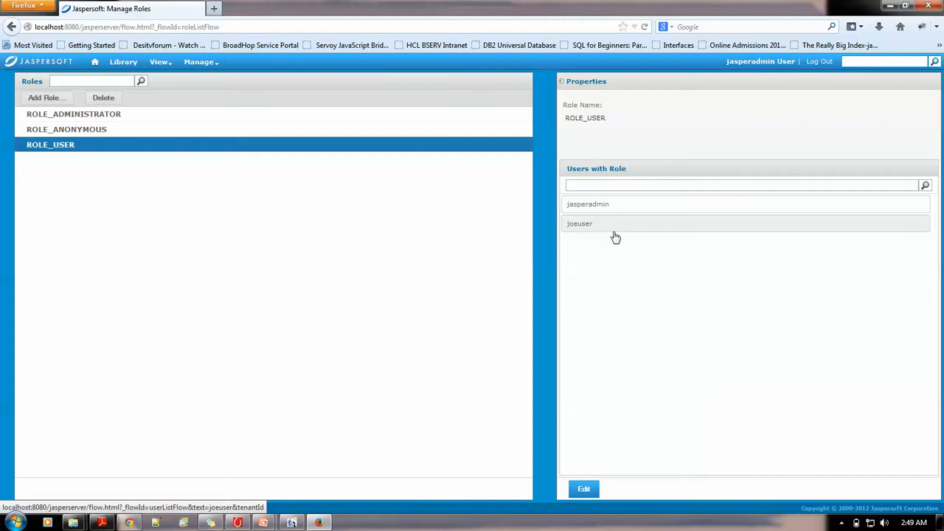
pyautogui.click(66, 129)
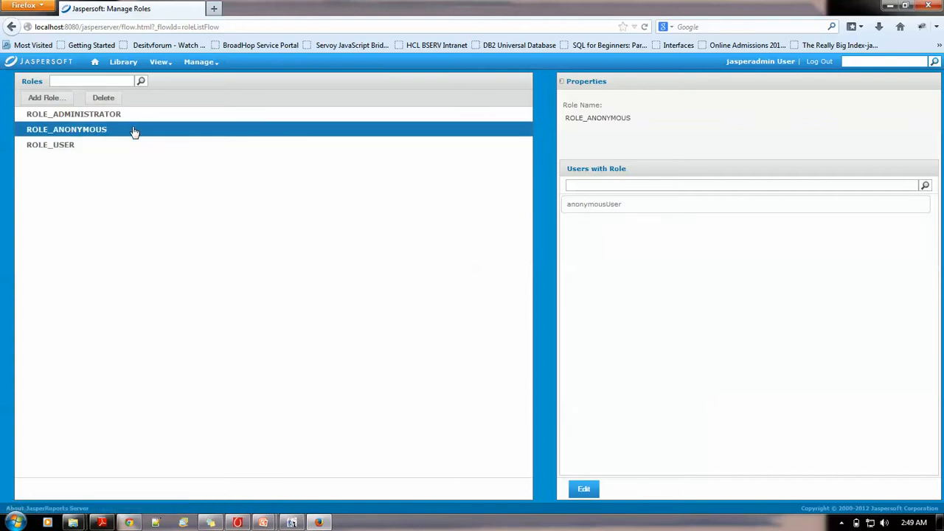
pyautogui.click(199, 61)
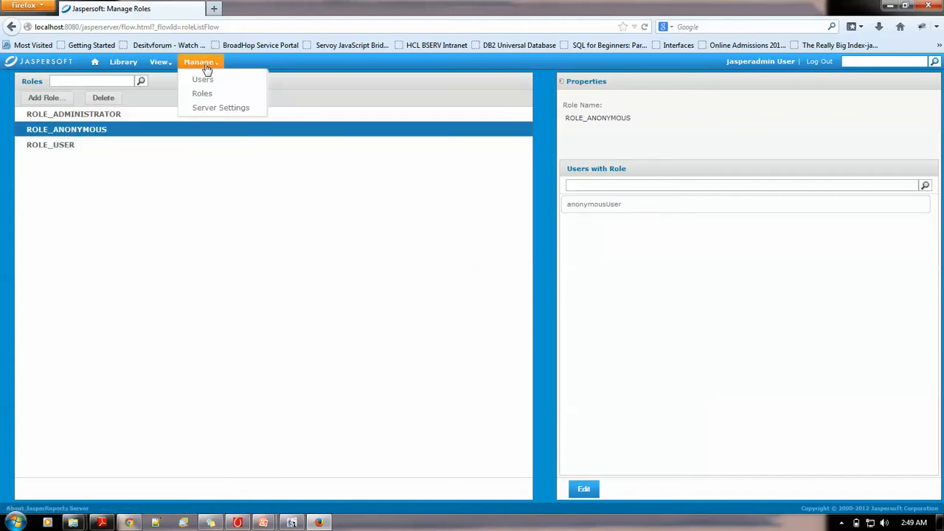
pyautogui.click(220, 108)
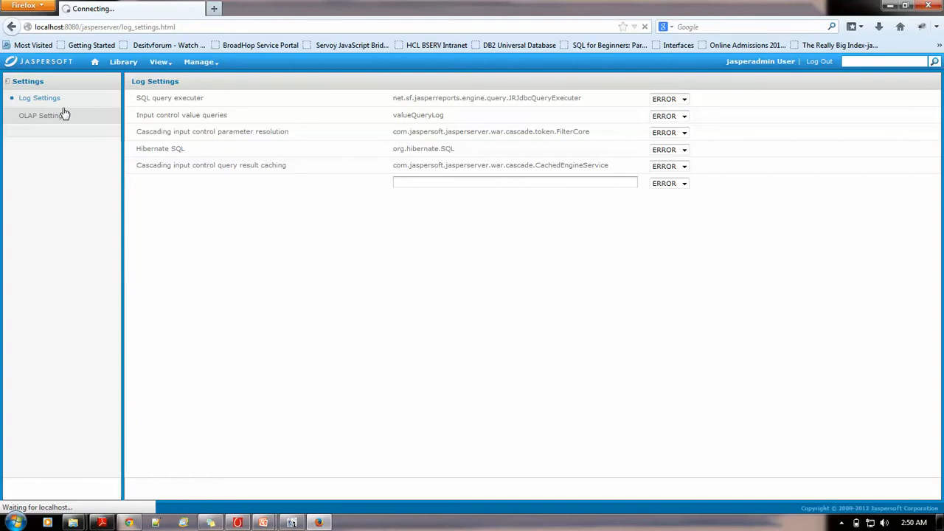
pyautogui.click(42, 115)
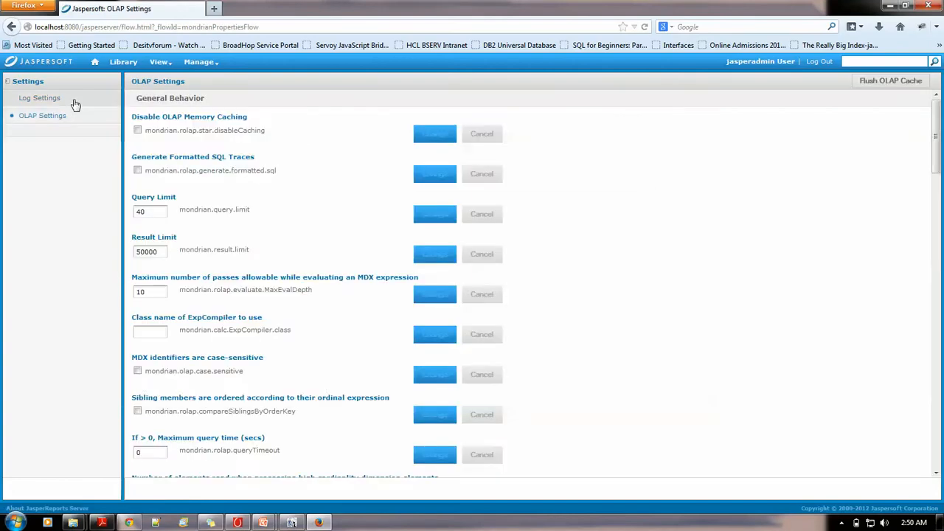
pyautogui.click(39, 98)
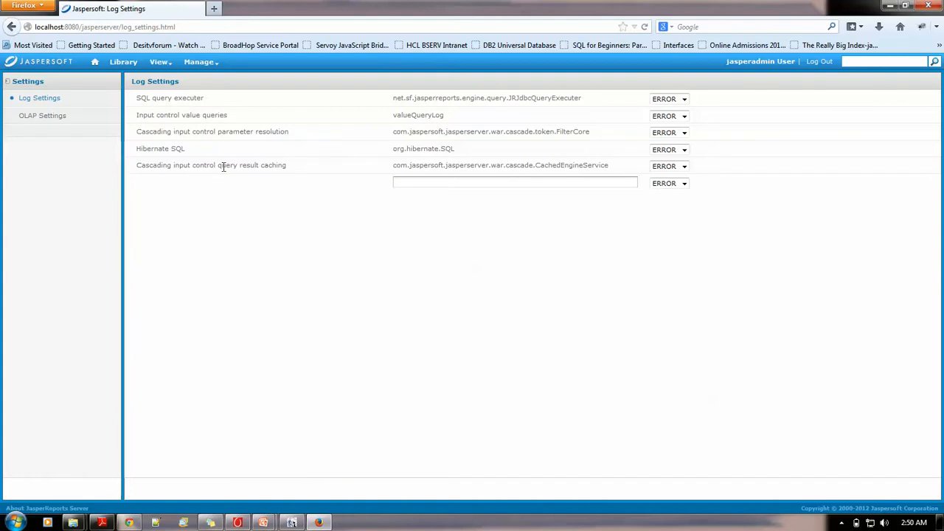
pyautogui.moveTo(211, 202)
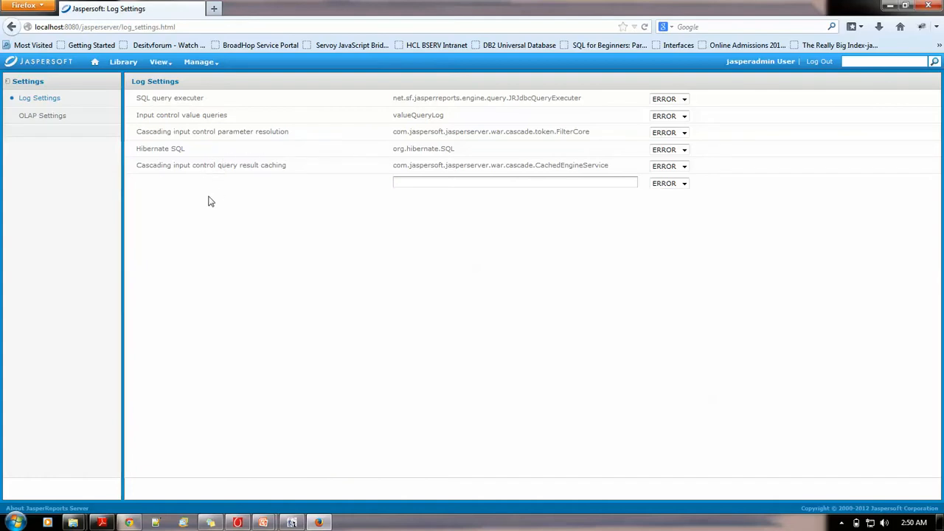
pyautogui.moveTo(191, 212)
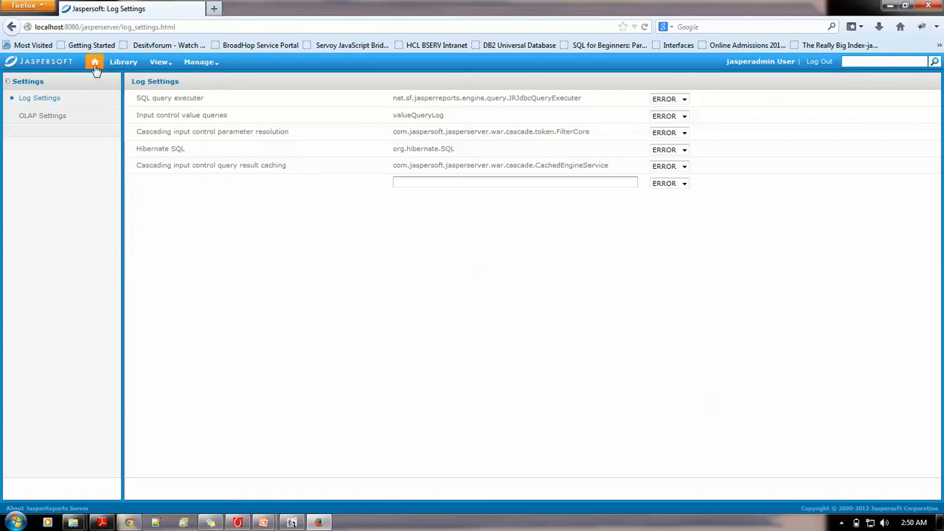
pyautogui.click(159, 61)
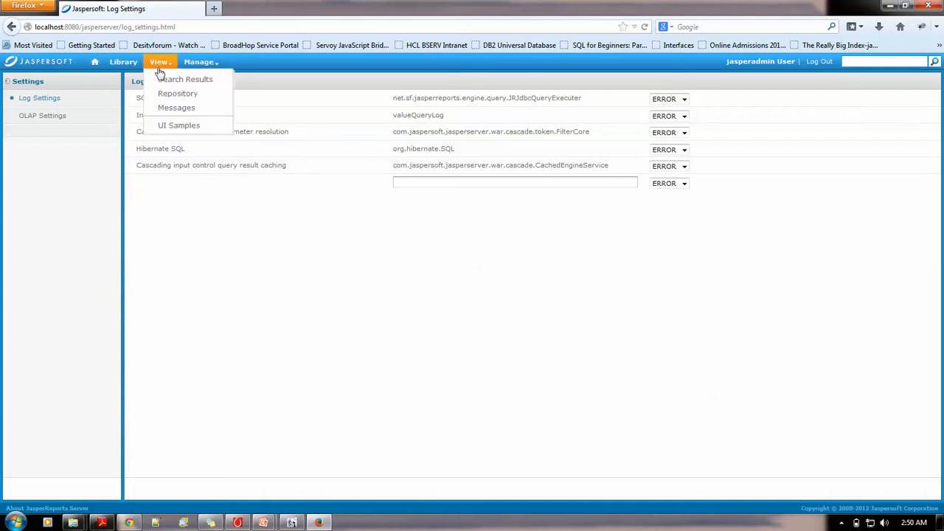
# Open the repository, expand Reports > Samples, and select the Department report.
pyautogui.click(187, 79)
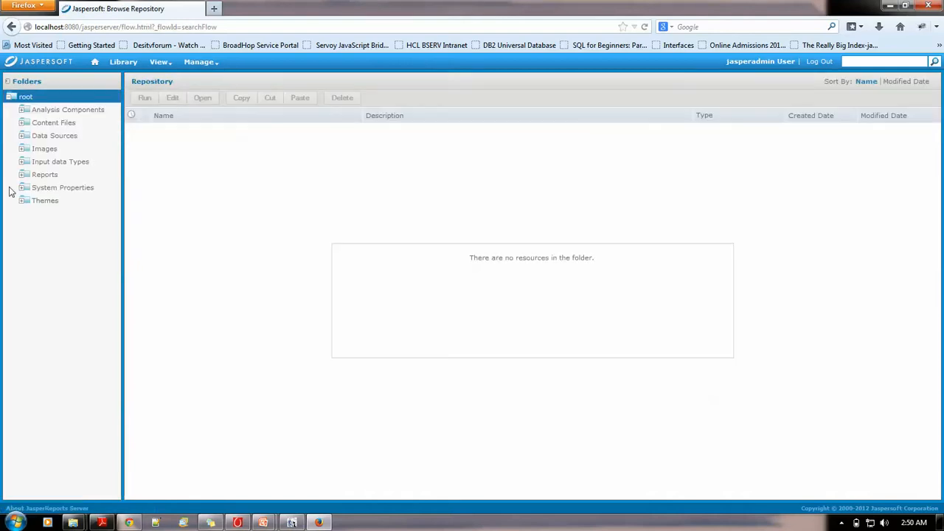
pyautogui.moveTo(37, 122)
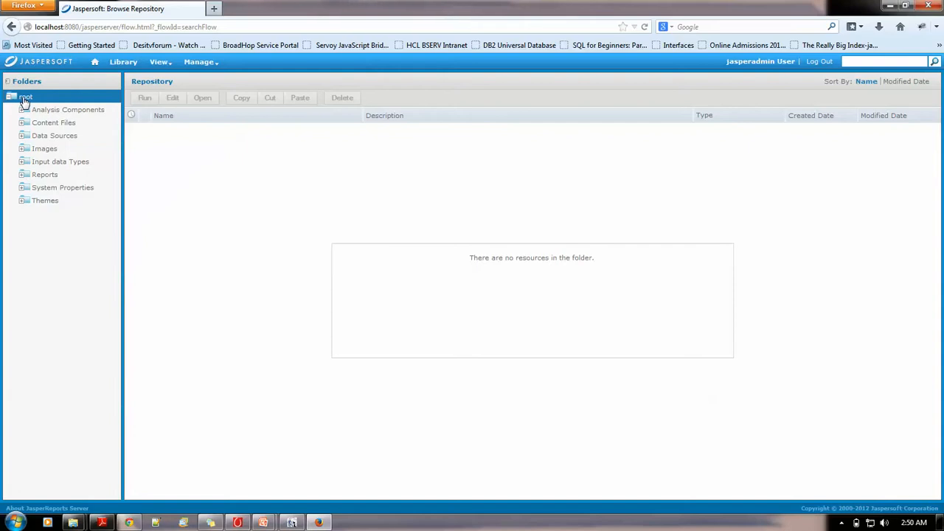
pyautogui.click(68, 109)
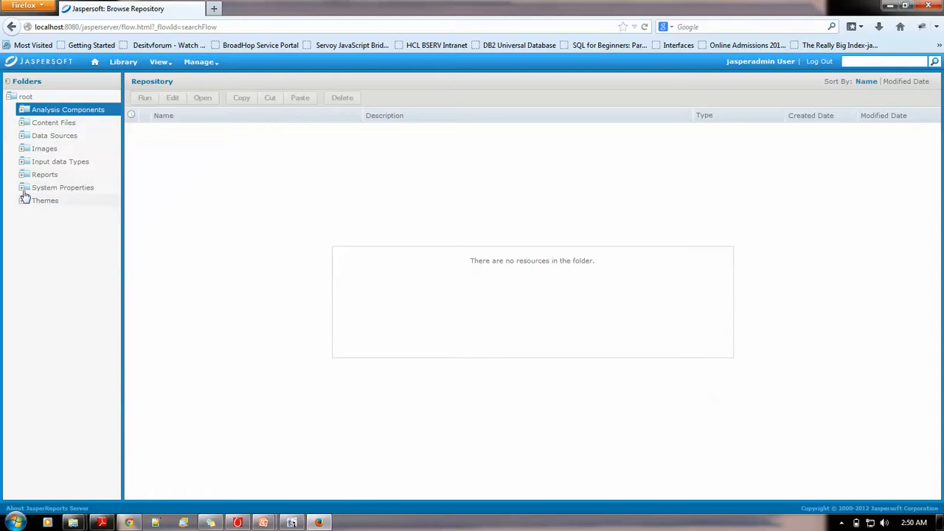
pyautogui.click(44, 174)
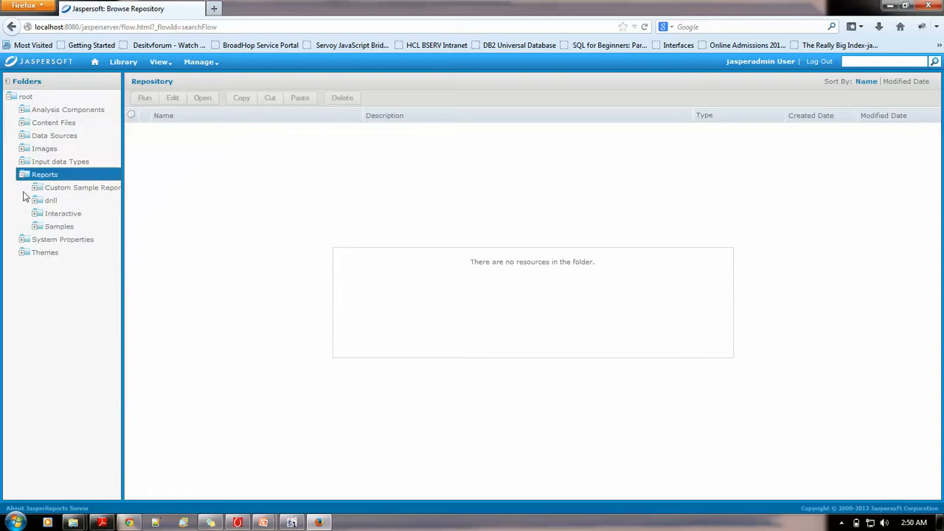
pyautogui.click(59, 227)
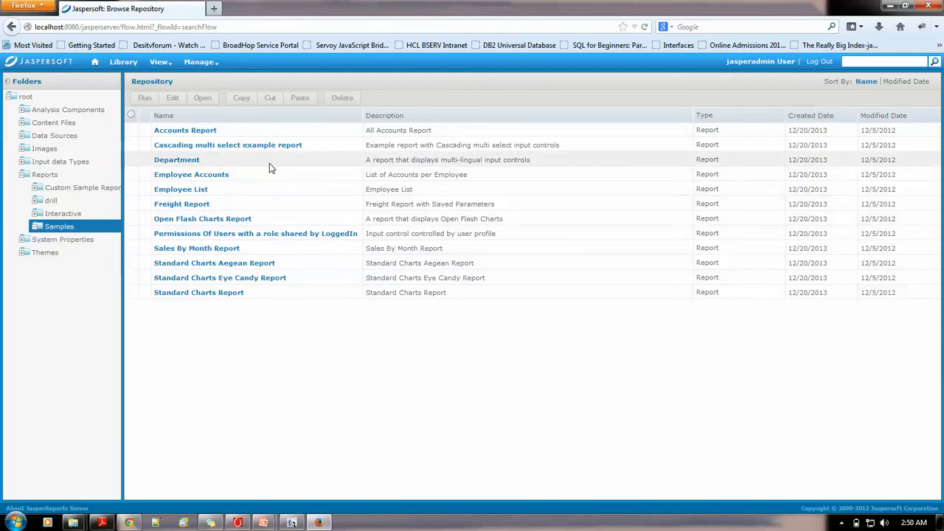
pyautogui.click(176, 160)
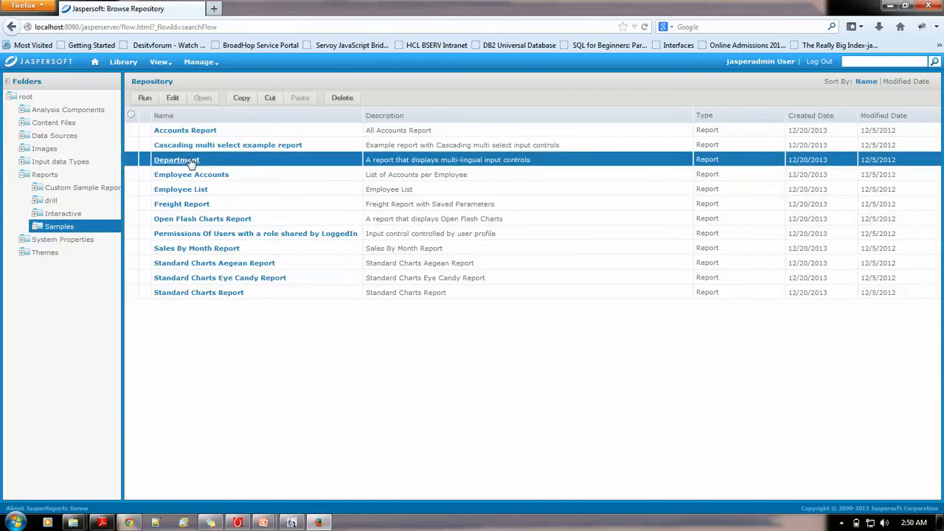
# Run the Department report filtered to Female, Married and Store Information Systems.
pyautogui.doubleClick(176, 160)
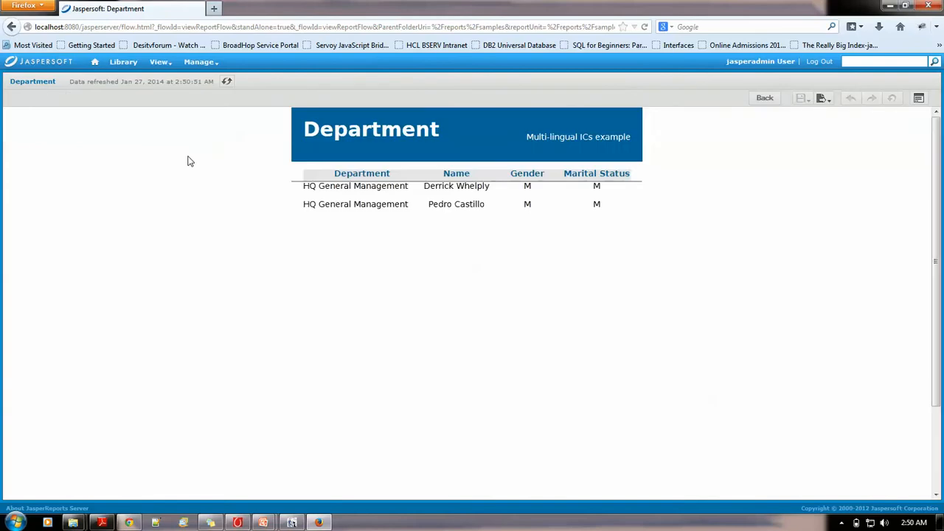
pyautogui.moveTo(555, 164)
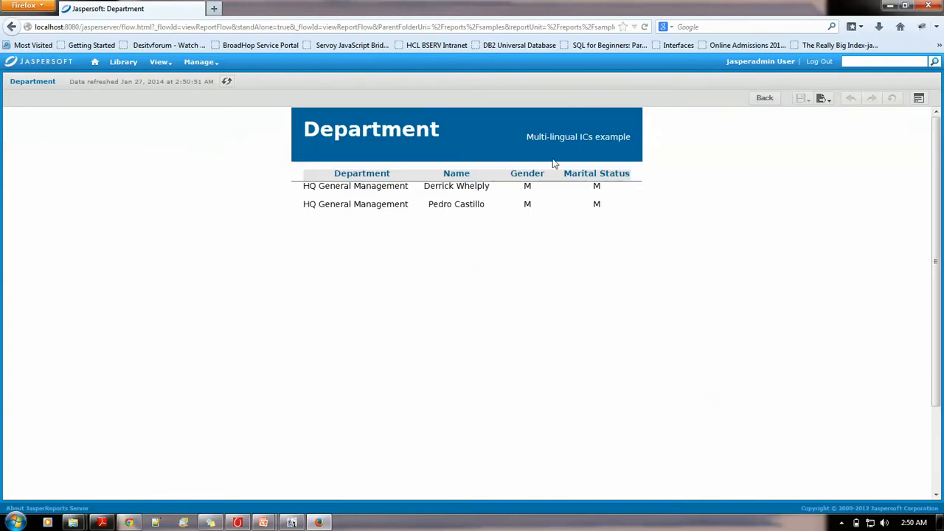
pyautogui.click(919, 98)
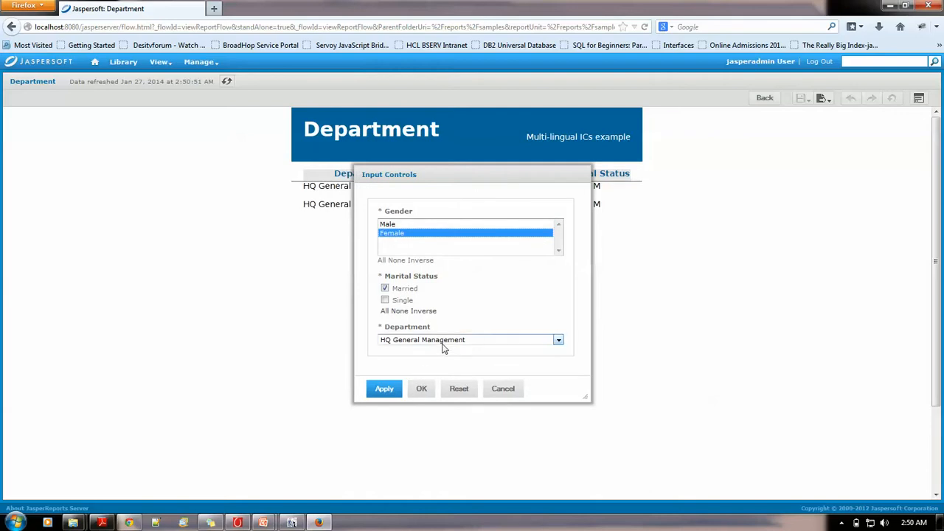
pyautogui.click(558, 339)
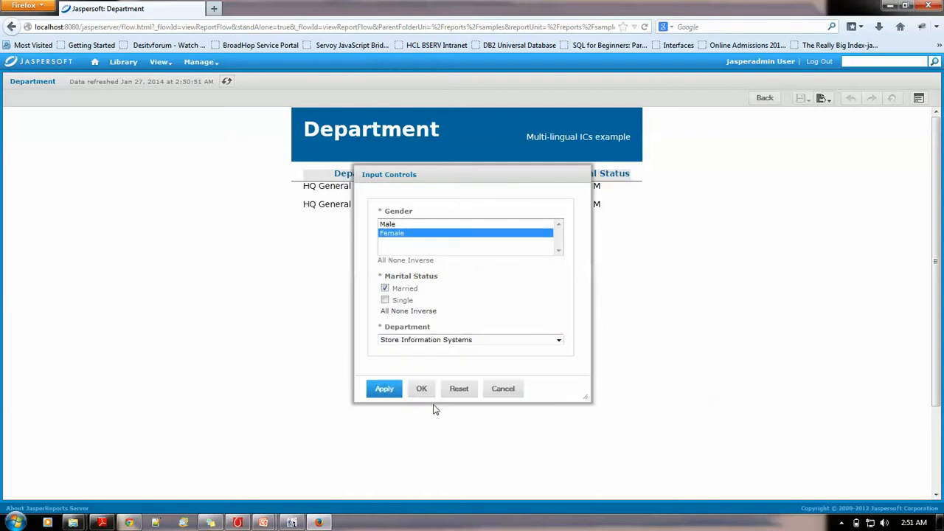
pyautogui.moveTo(421, 388)
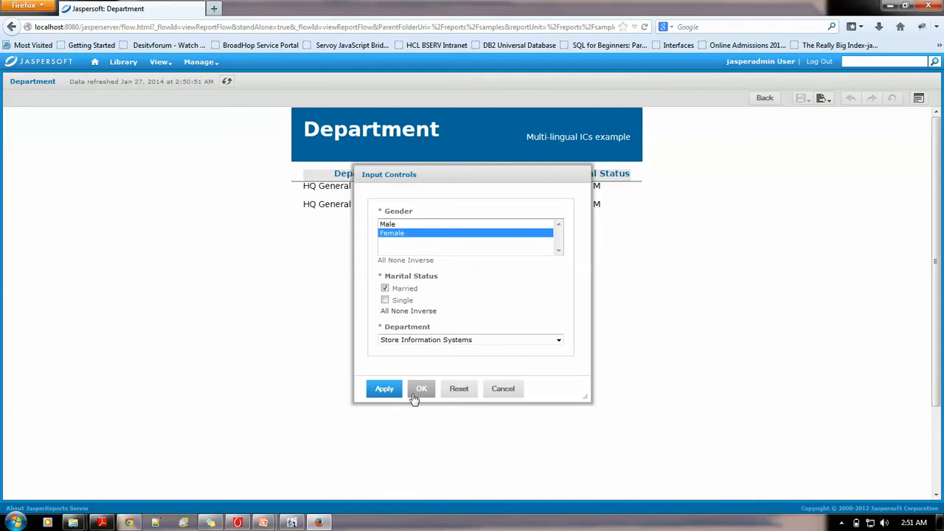
pyautogui.click(421, 389)
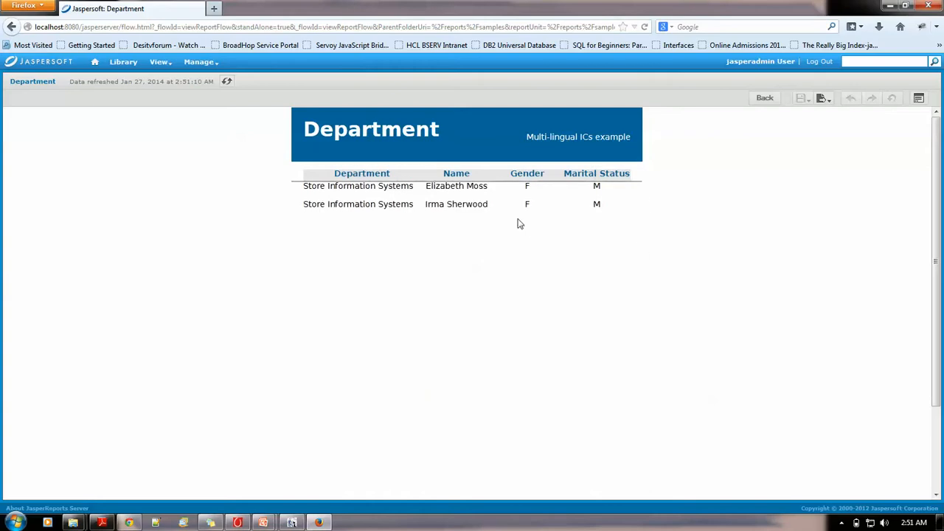
pyautogui.moveTo(826, 59)
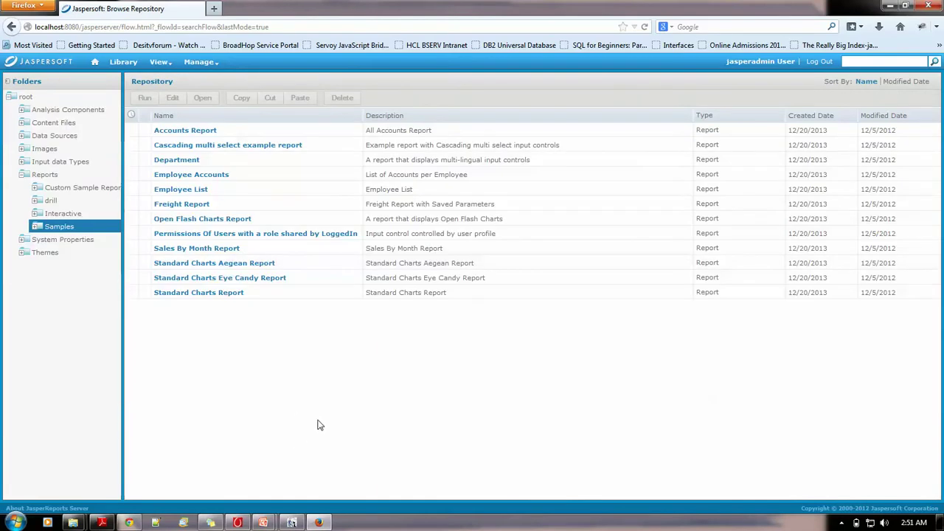
pyautogui.moveTo(206, 318)
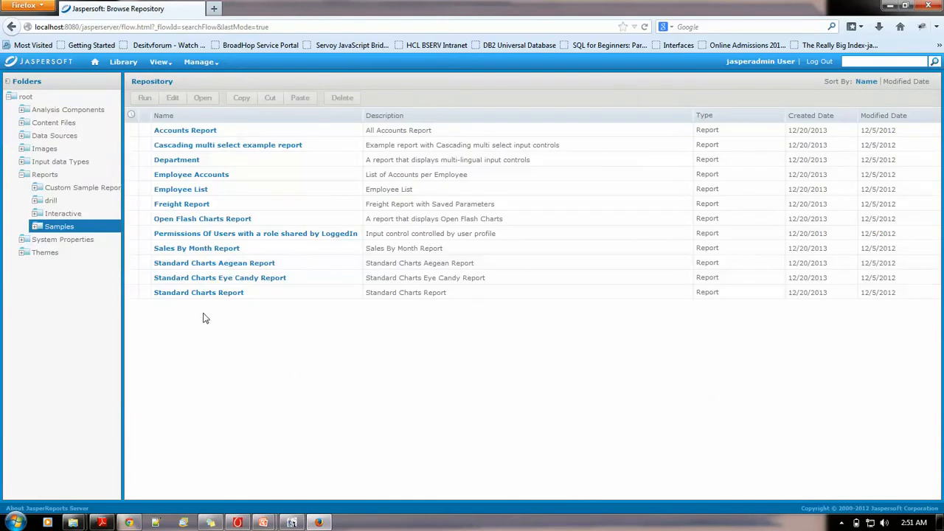
pyautogui.moveTo(312, 402)
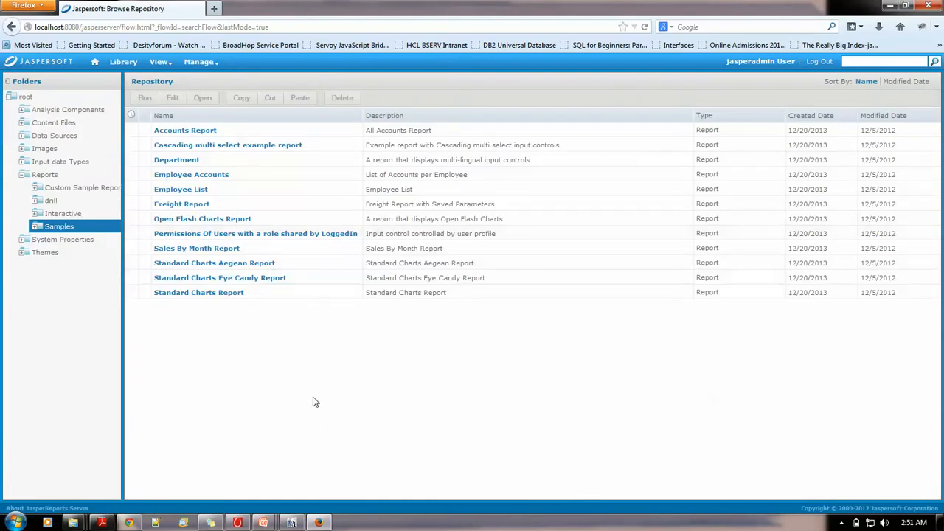
# Switch to iReport Designer, close the Repository Navigator, and show the Window menu.
pyautogui.click(290, 522)
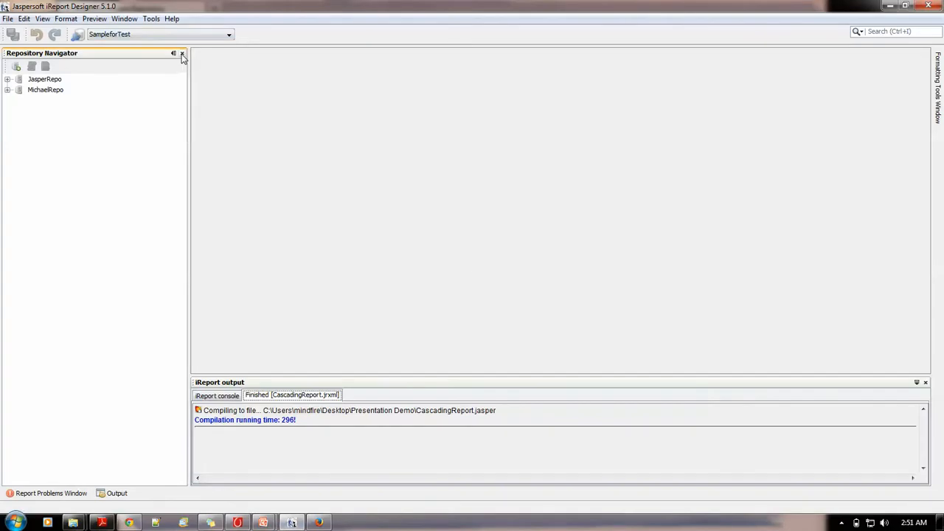
pyautogui.click(182, 53)
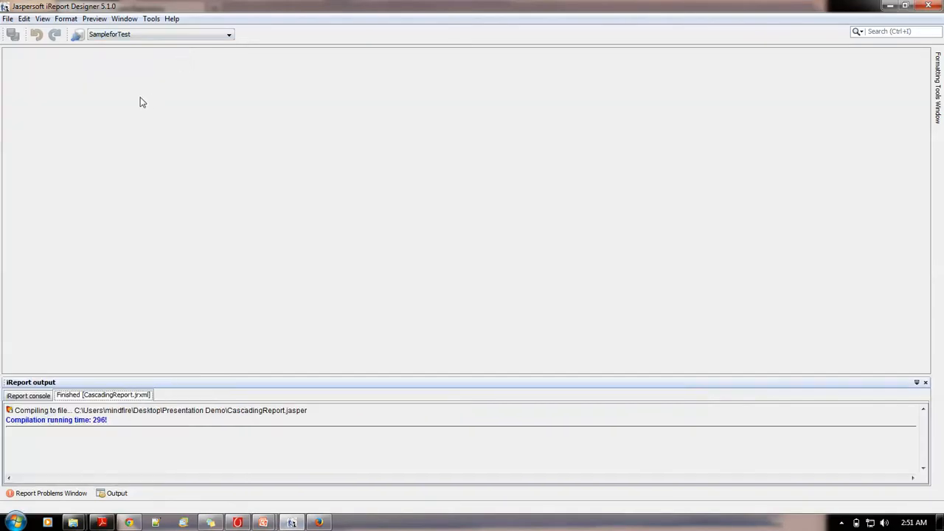
pyautogui.moveTo(114, 43)
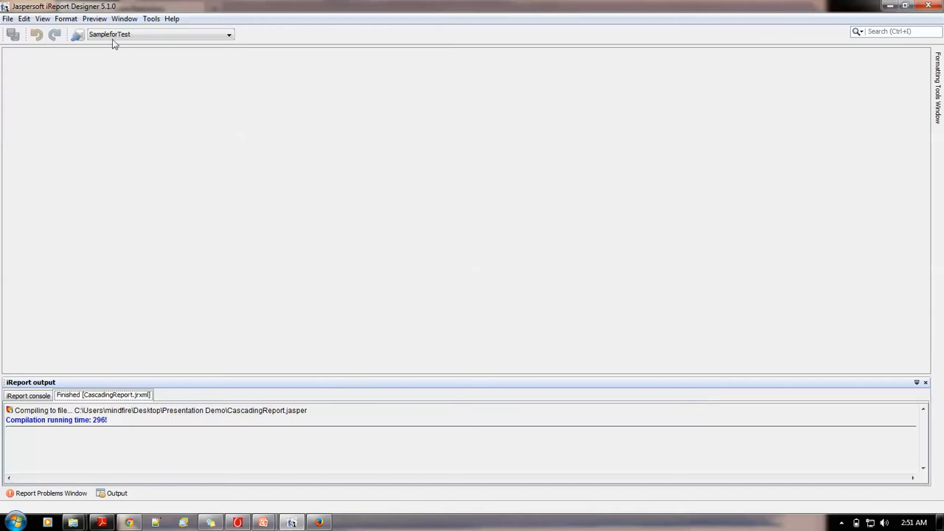
pyautogui.click(124, 18)
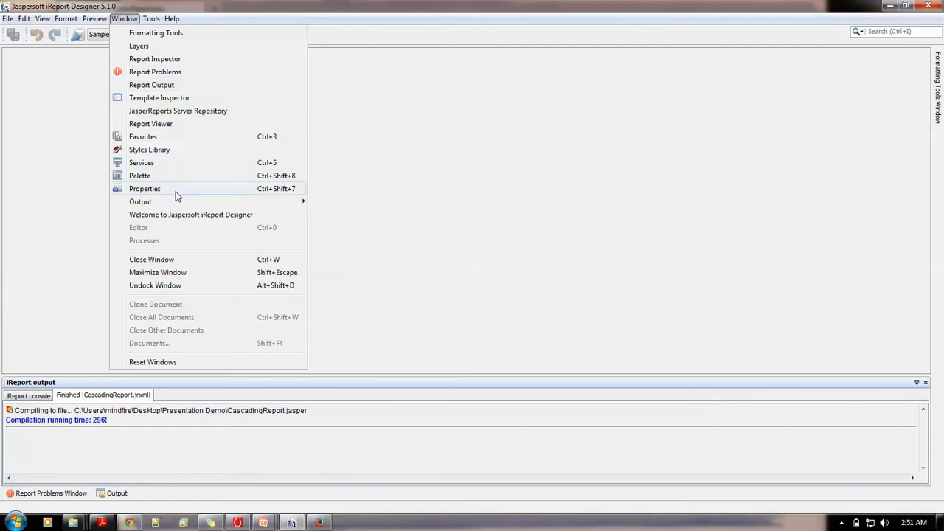
pyautogui.moveTo(212, 98)
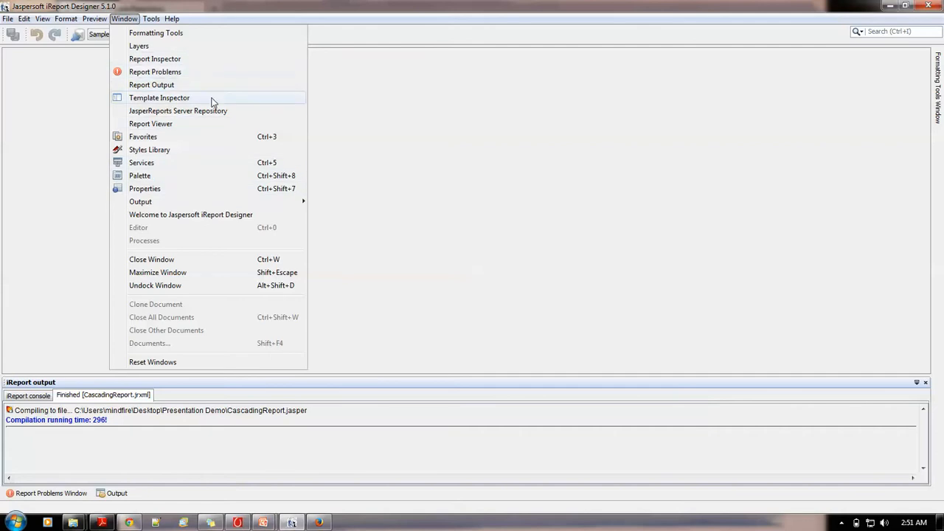
pyautogui.moveTo(218, 111)
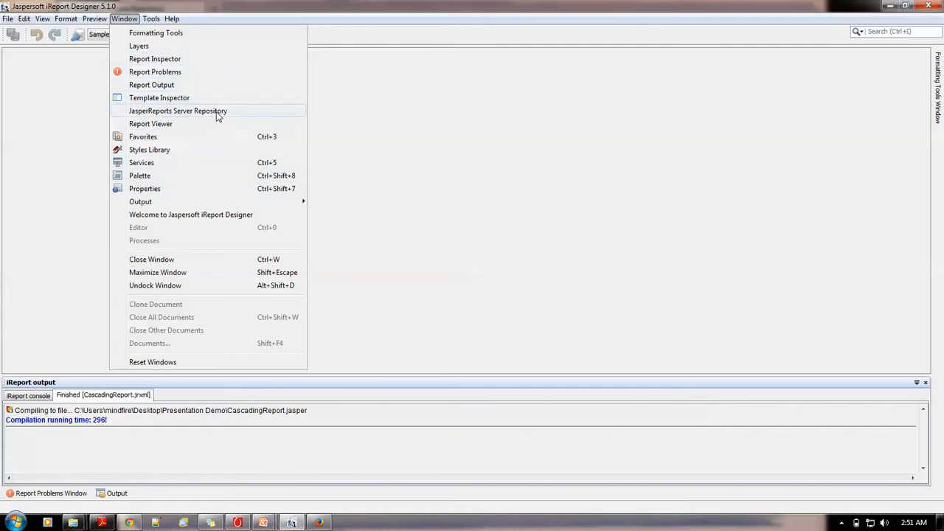
pyautogui.moveTo(244, 114)
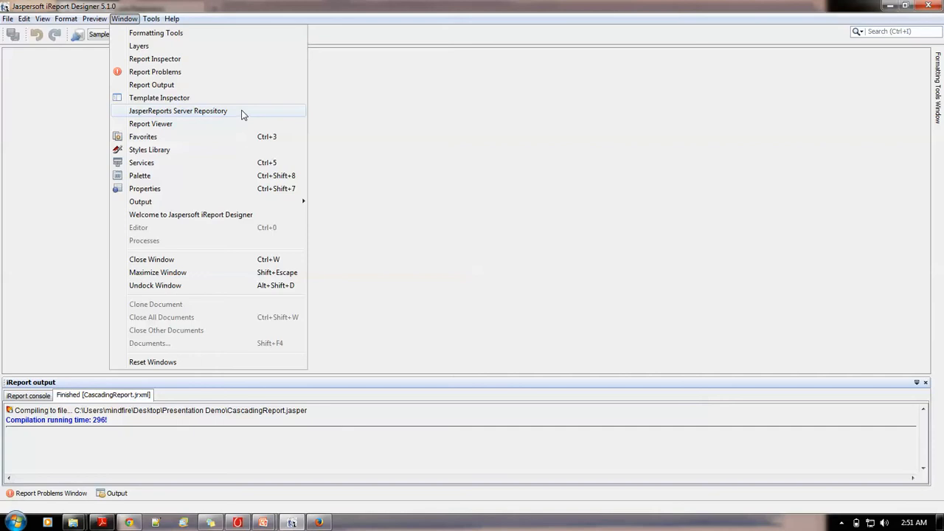
# Reopen the Repository Navigator and save a 'JasperServer Localhost' connection with user jasperadmin.
pyautogui.click(178, 111)
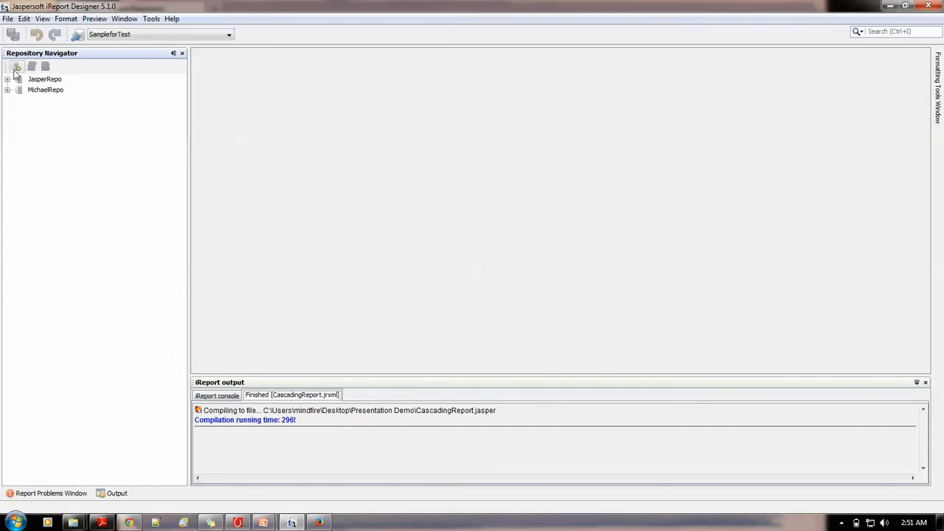
pyautogui.click(17, 67)
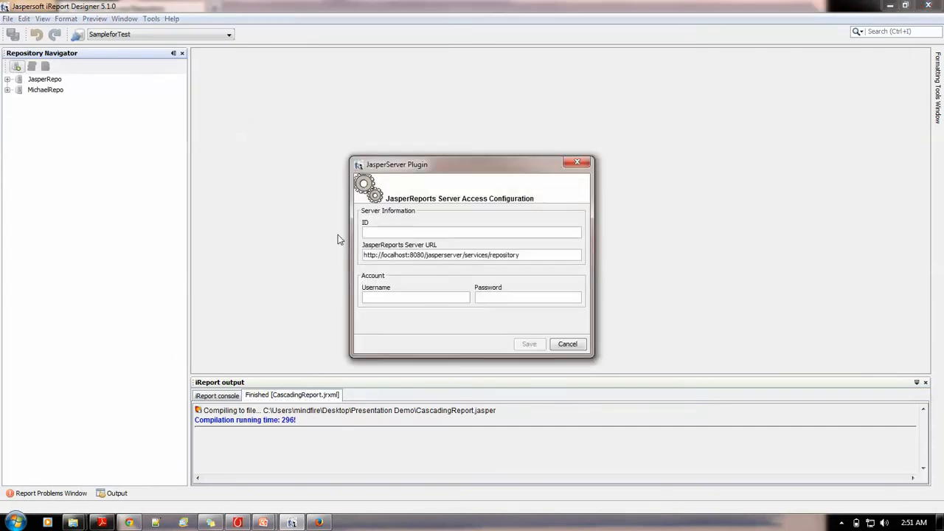
pyautogui.moveTo(359, 242)
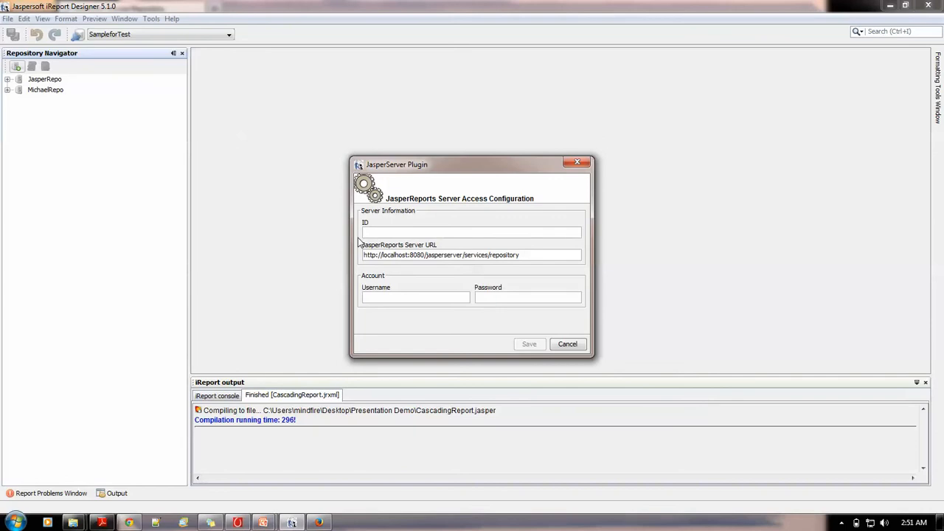
pyautogui.write('JasperServer Lo')
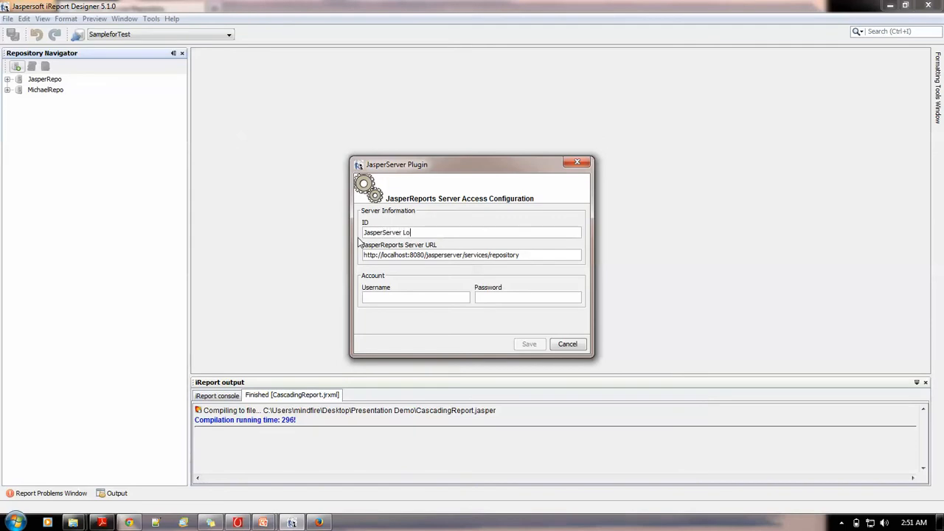
pyautogui.write('calhost')
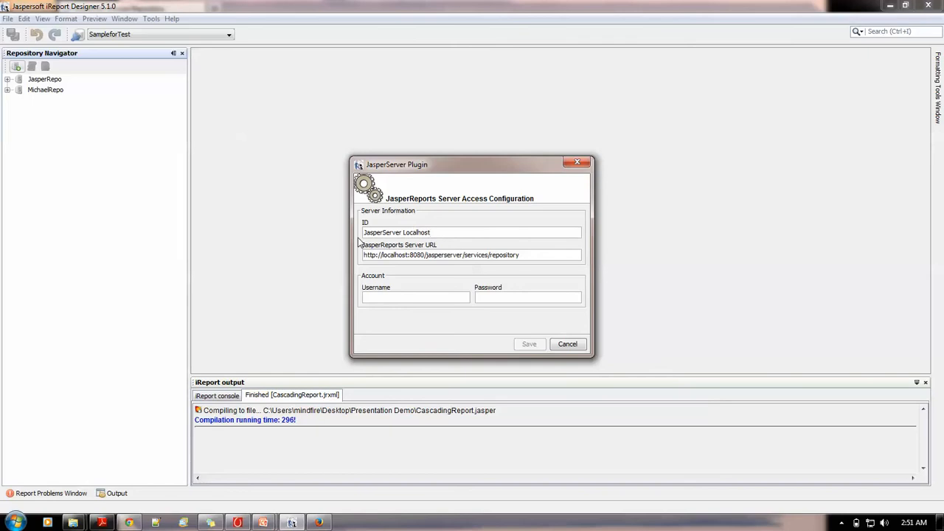
pyautogui.click(415, 297)
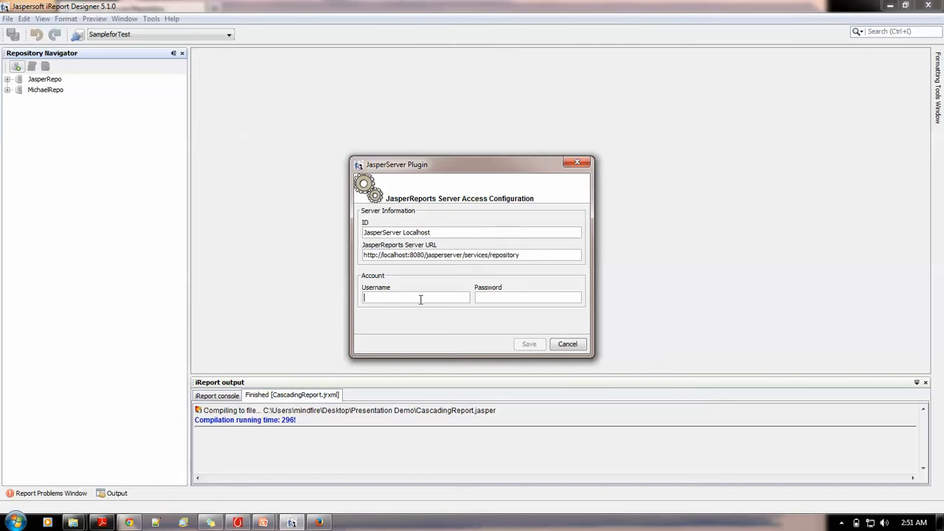
pyautogui.write('i')
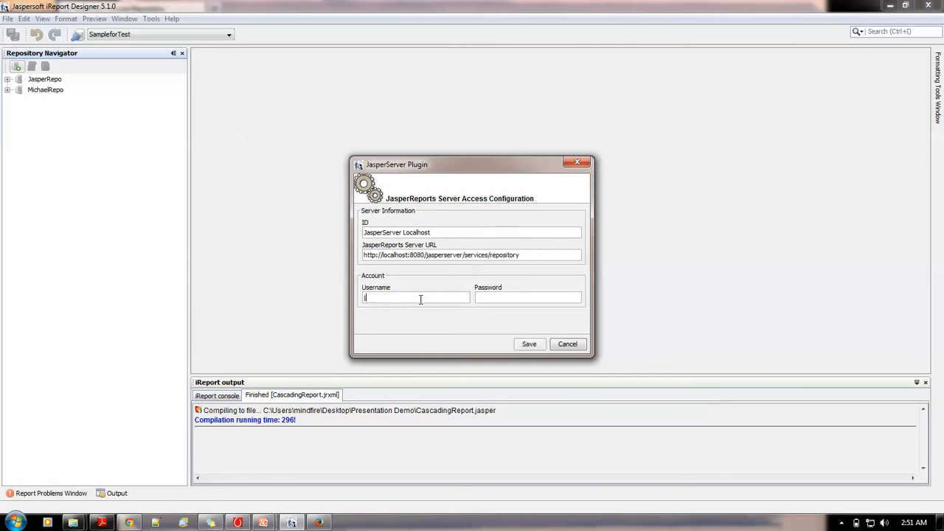
pyautogui.write('jasperadmin')
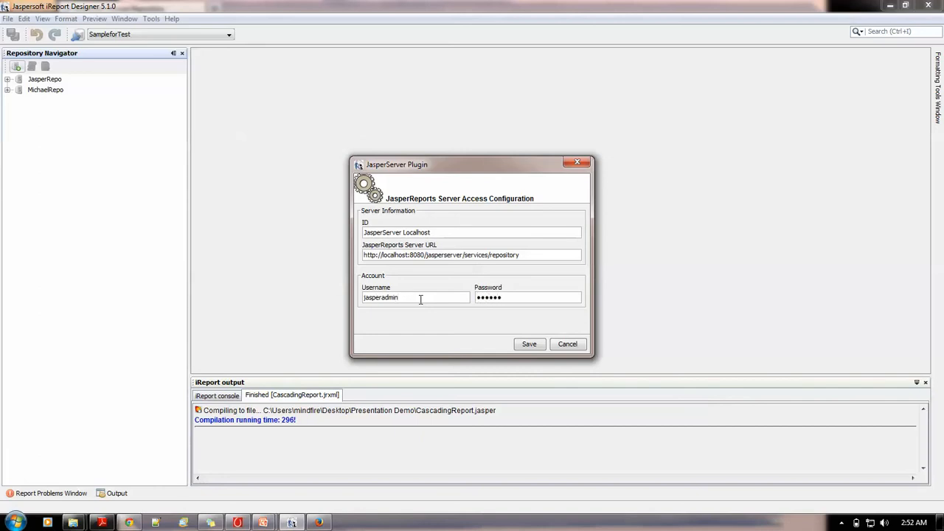
pyautogui.press('Backspace')
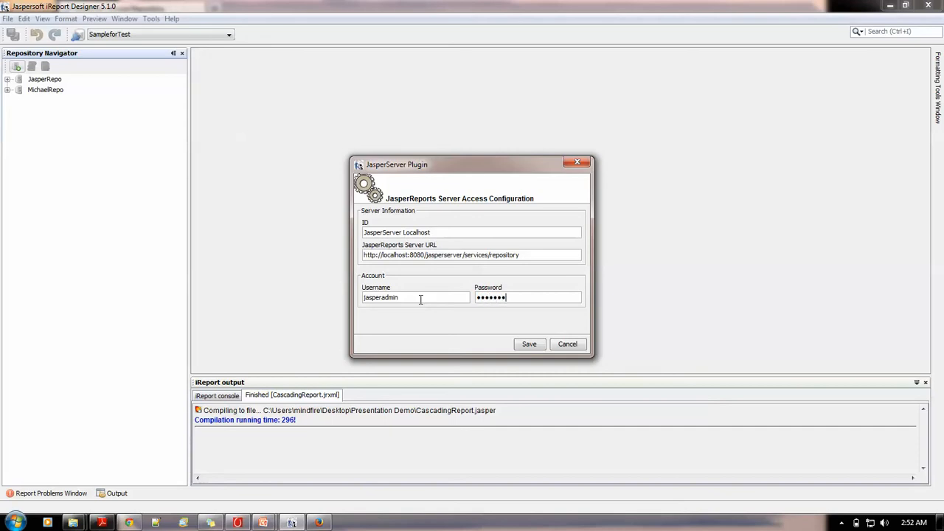
pyautogui.write('••••')
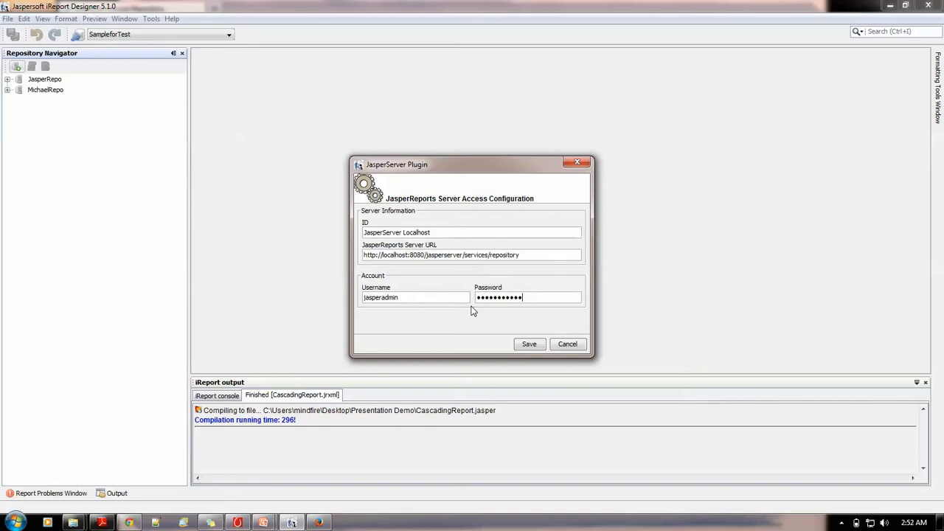
pyautogui.moveTo(439, 246)
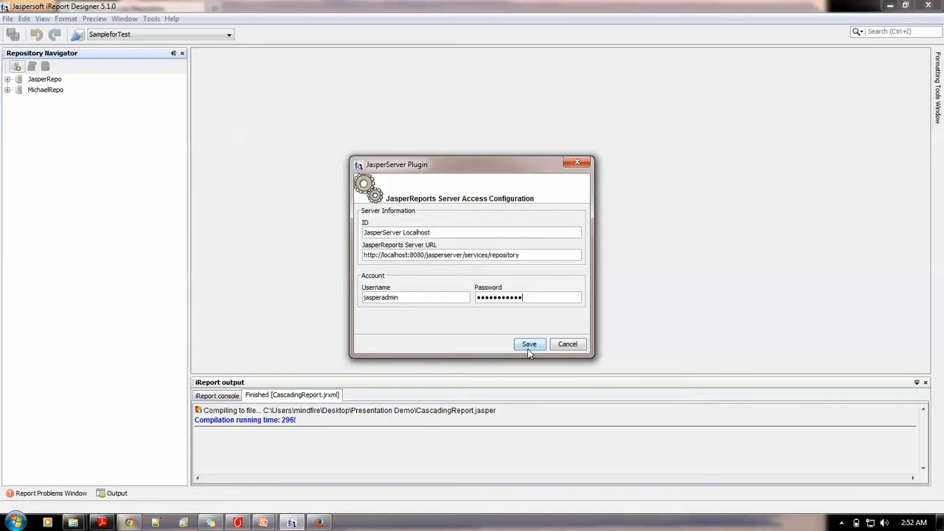
pyautogui.click(529, 344)
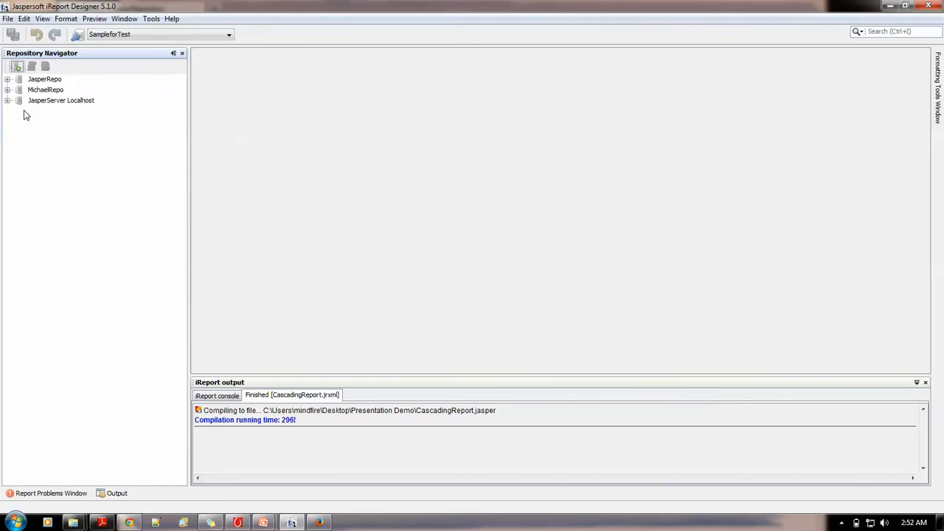
# Expand JasperServer Localhost > Reports > Samples > Department and open the Department JRXML.
pyautogui.click(6, 101)
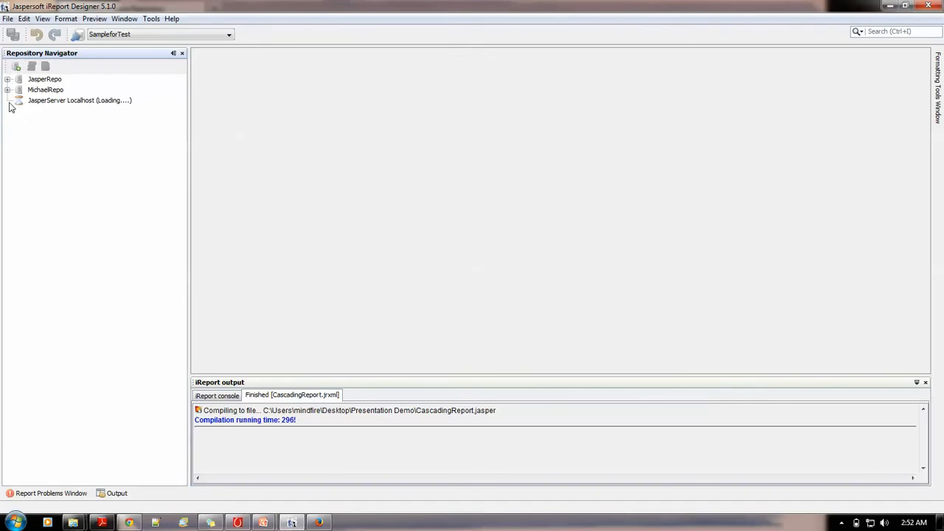
pyautogui.moveTo(26, 141)
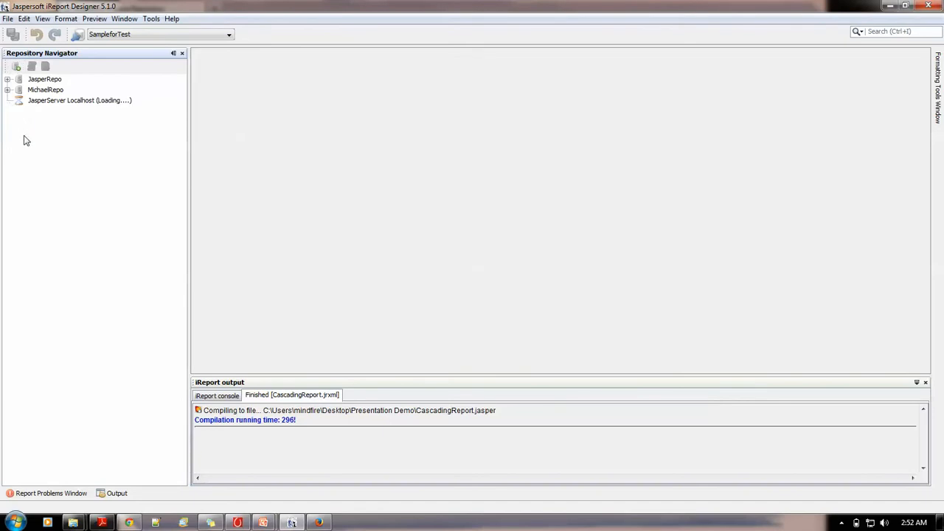
pyautogui.click(7, 100)
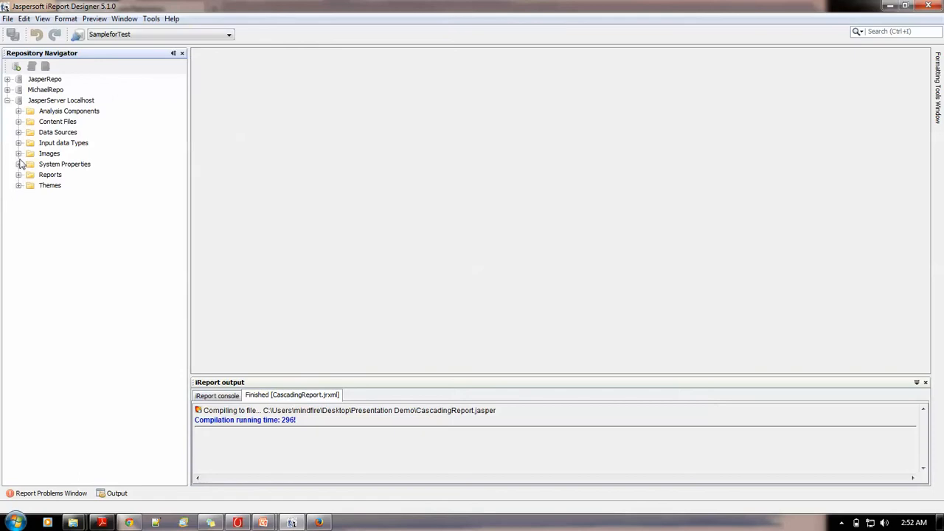
pyautogui.click(18, 174)
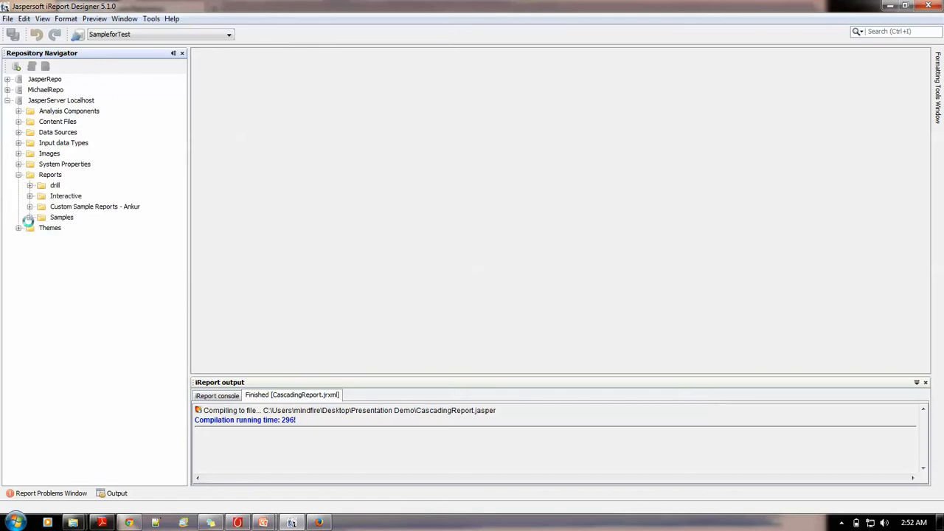
pyautogui.click(31, 217)
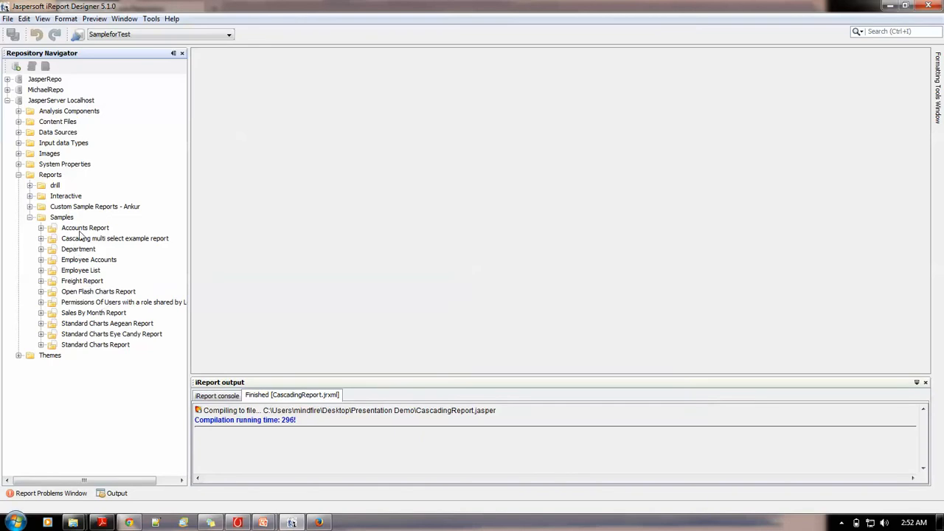
pyautogui.click(41, 249)
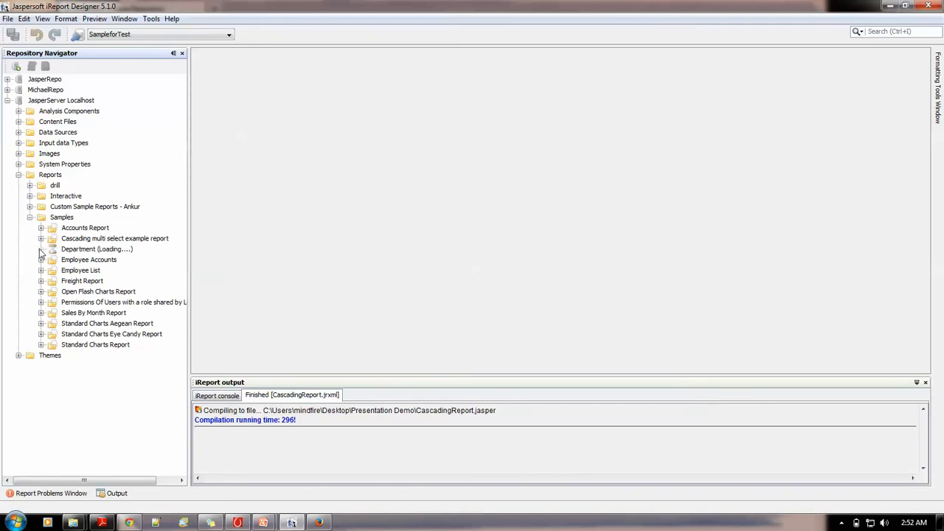
pyautogui.click(42, 249)
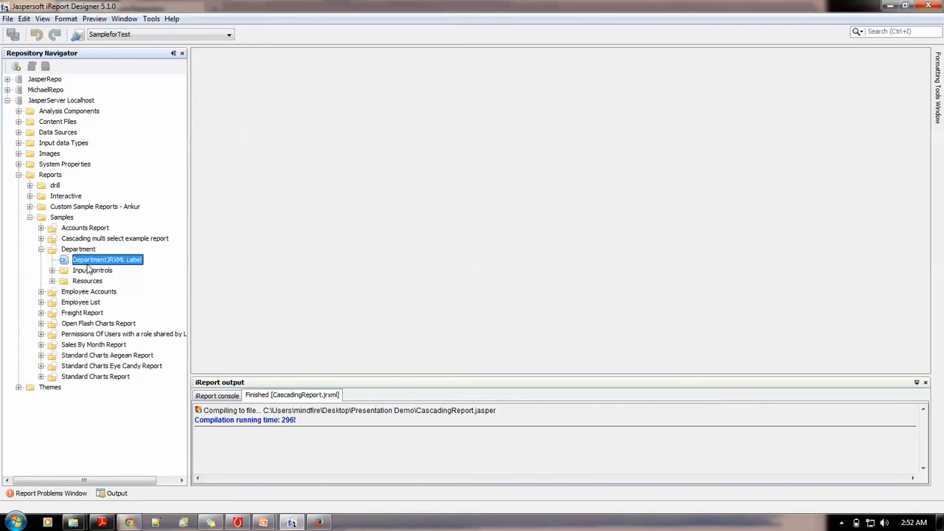
pyautogui.moveTo(279, 264)
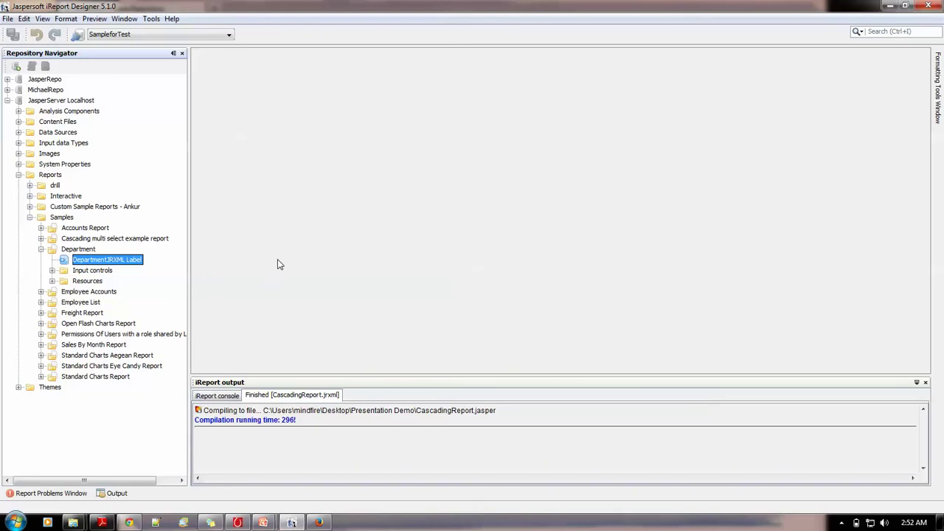
pyautogui.doubleClick(107, 259)
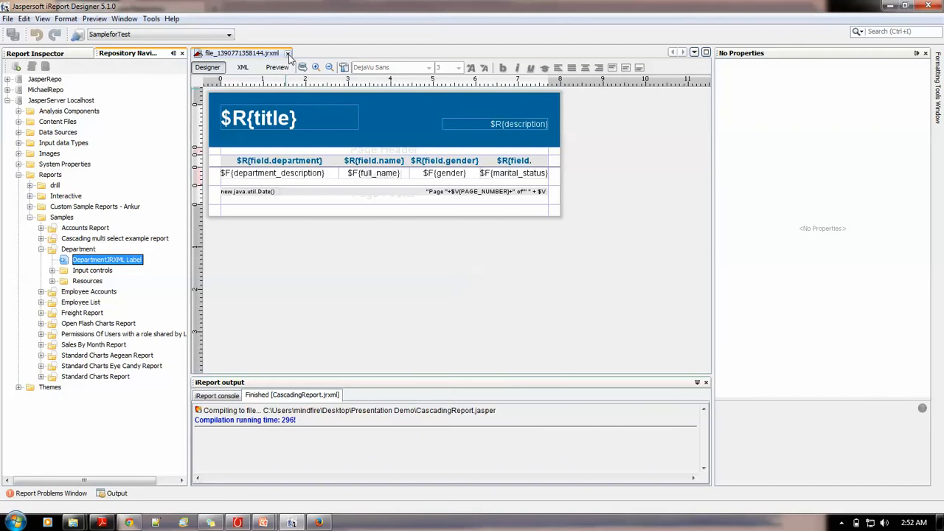
# Close the Department report design and collapse the Department folder in the Repository Navigator.
pyautogui.click(287, 53)
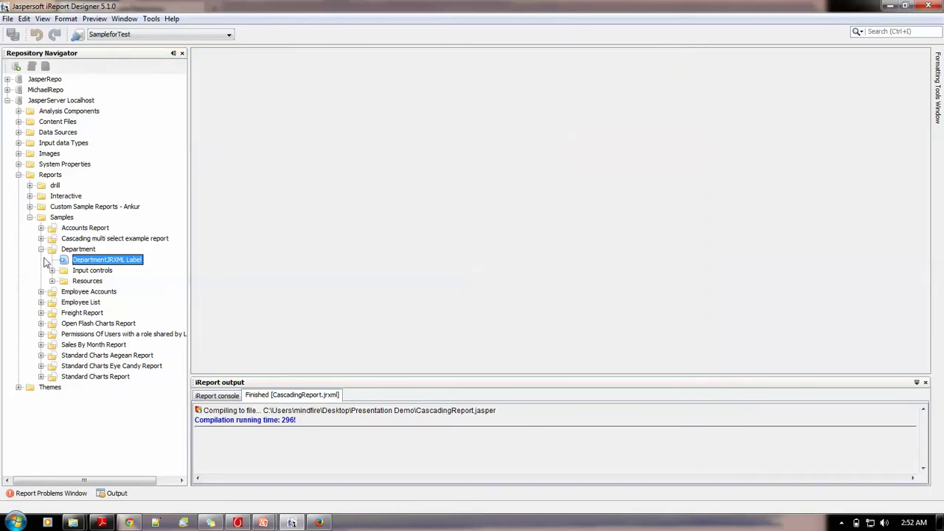
pyautogui.click(41, 249)
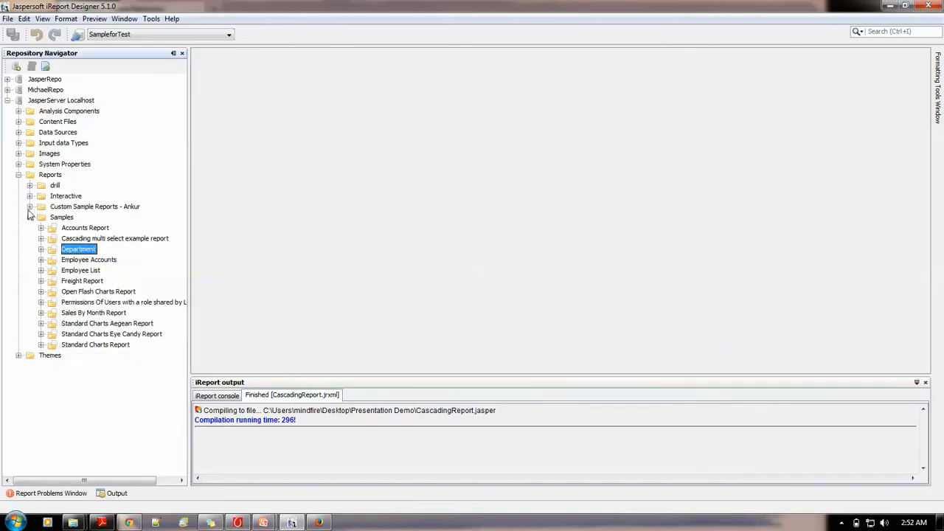
pyautogui.click(30, 217)
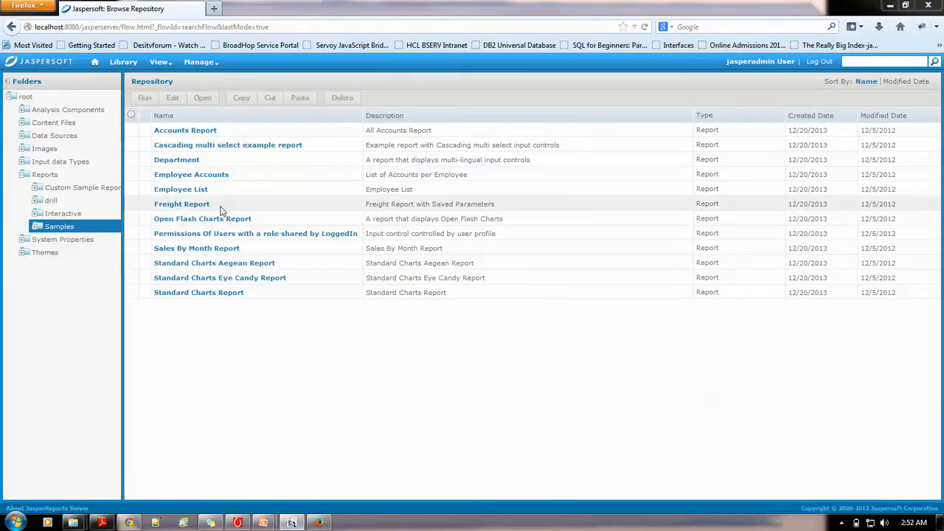
pyautogui.moveTo(341, 306)
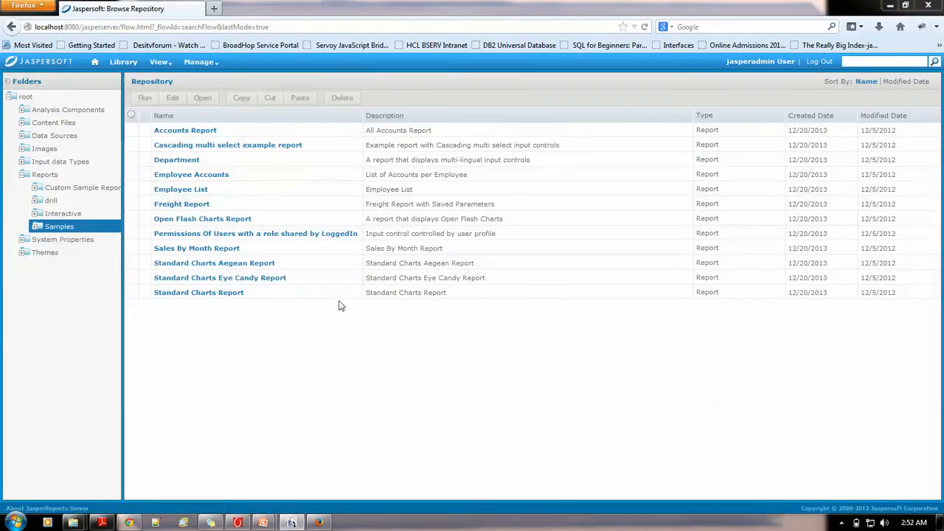
pyautogui.moveTo(277, 236)
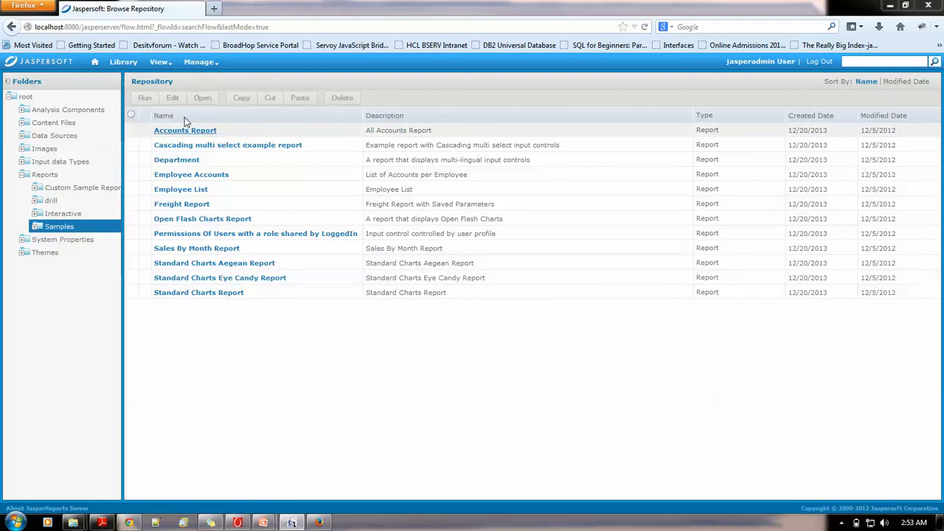
# Review the Samples reports, then start loading the Library of all reports.
pyautogui.click(123, 61)
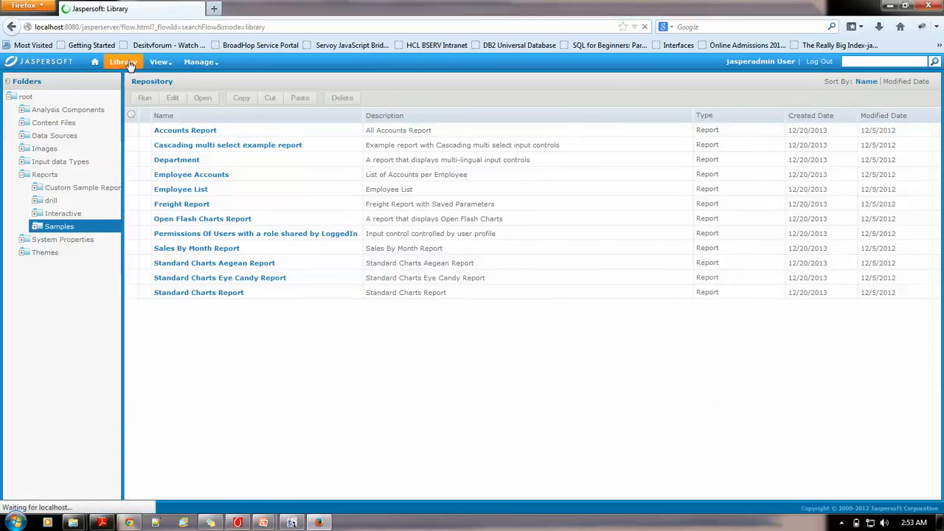
# Browse the Library report list, then bring up the 'Demo in Jasper Server' slide show.
pyautogui.click(122, 61)
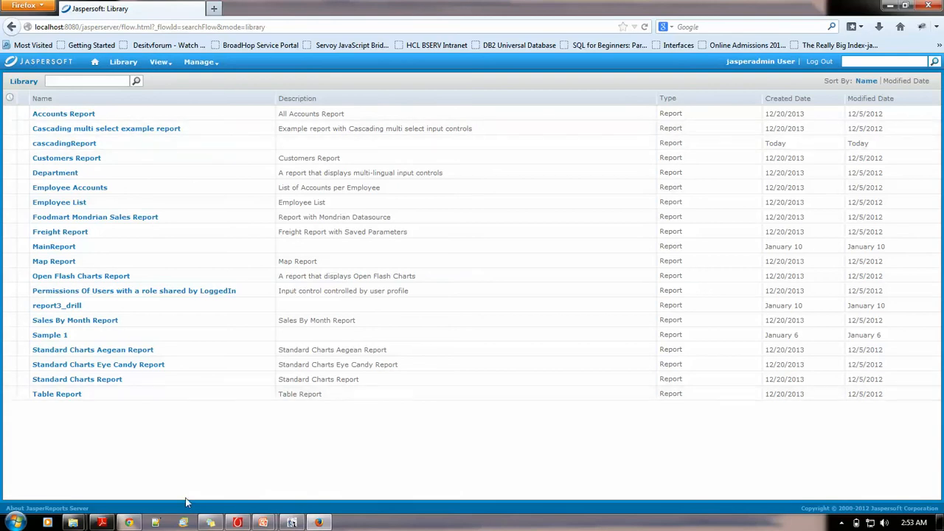
pyautogui.moveTo(259, 440)
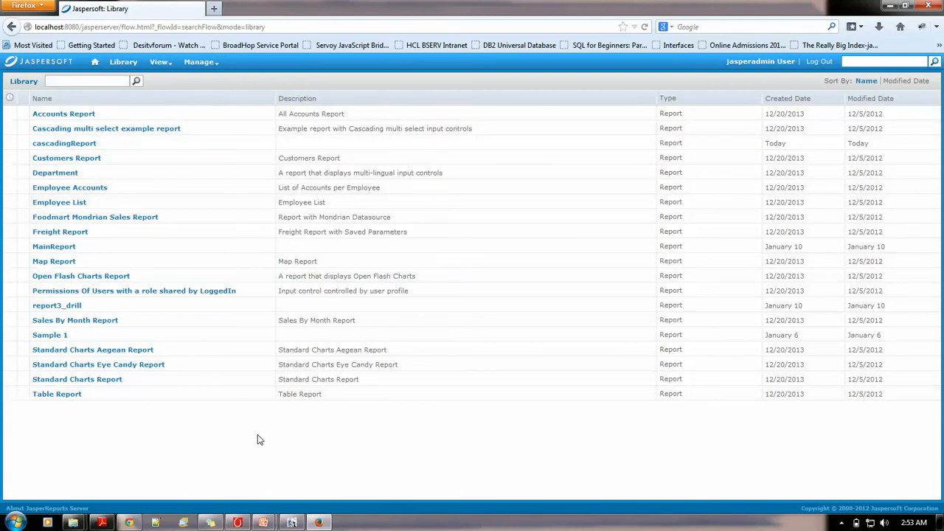
pyautogui.moveTo(310, 445)
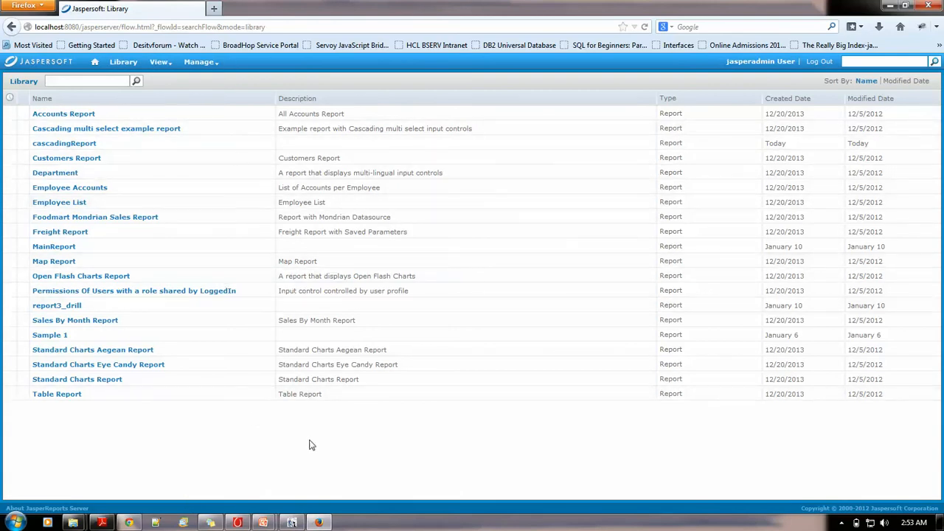
pyautogui.moveTo(817, 261)
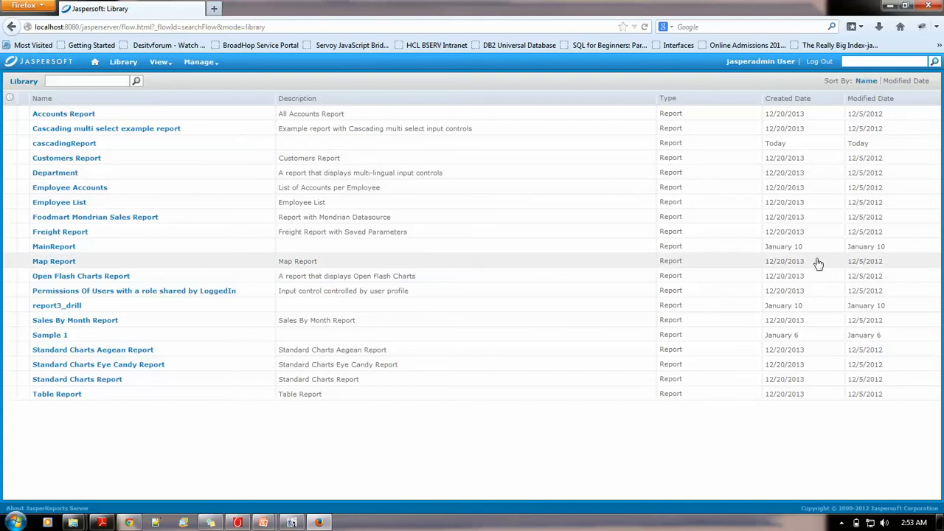
pyautogui.moveTo(258, 201)
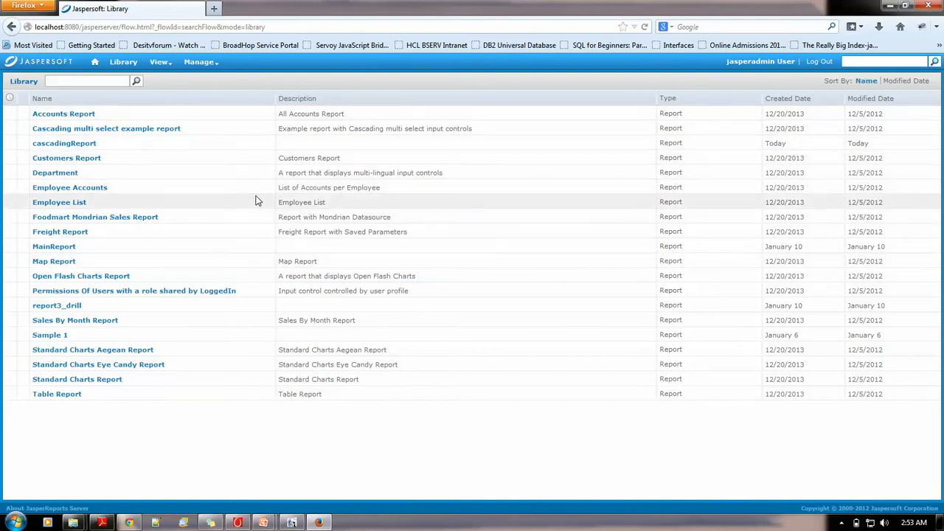
pyautogui.moveTo(279, 494)
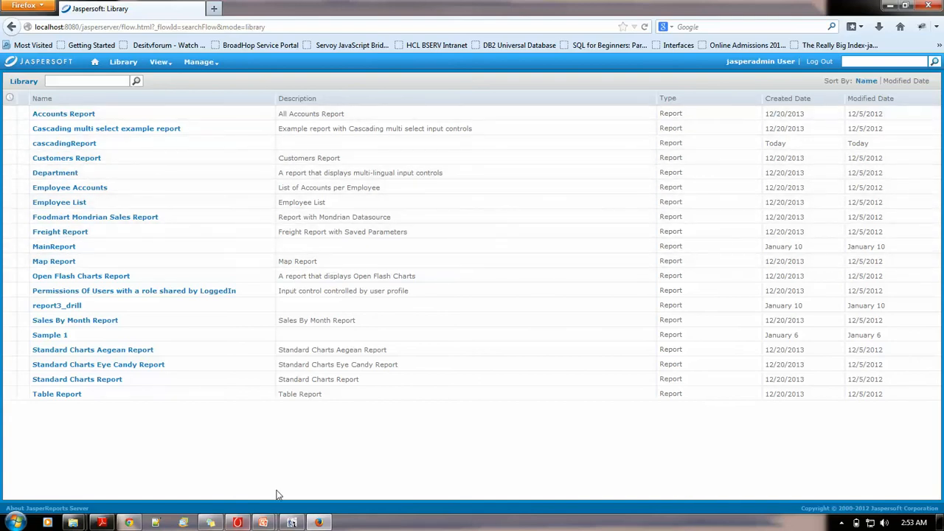
pyautogui.moveTo(263, 522)
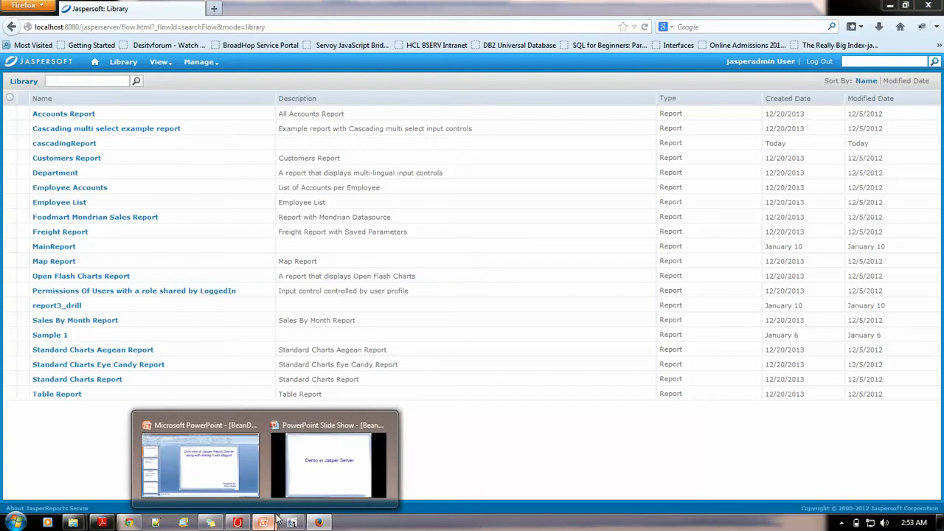
pyautogui.click(329, 465)
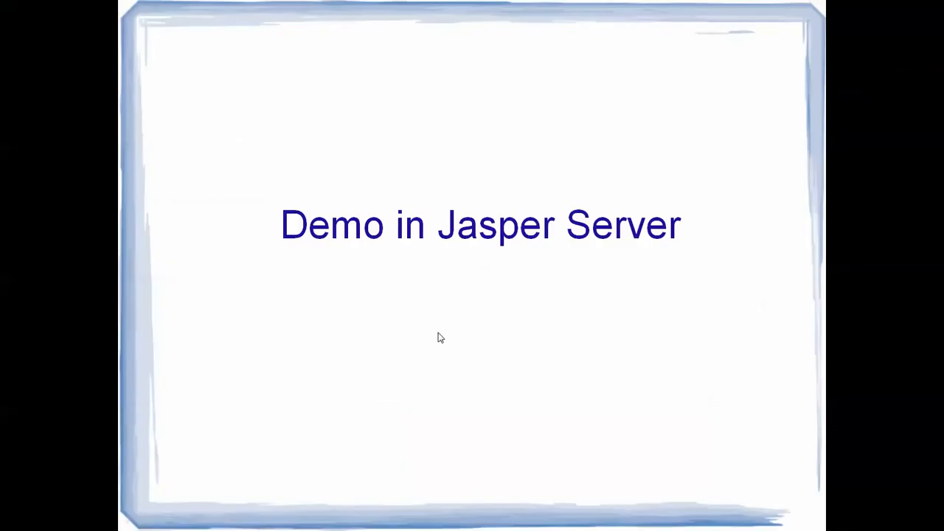